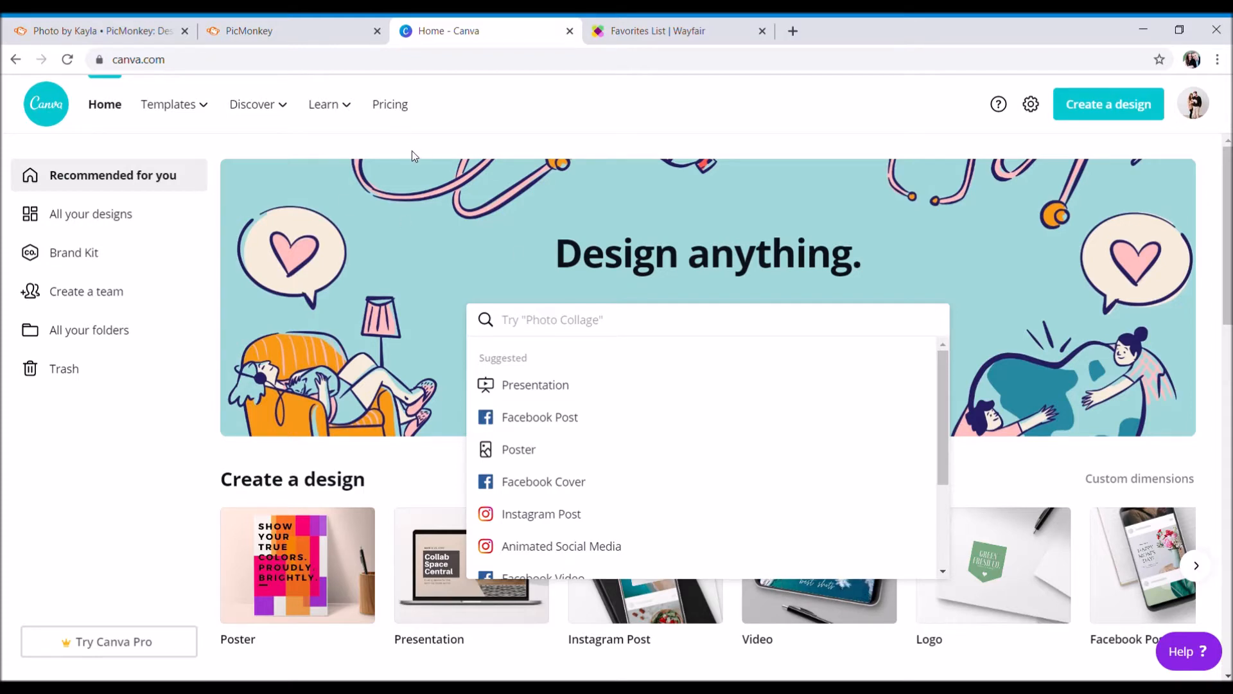
mouse_move(621, 167)
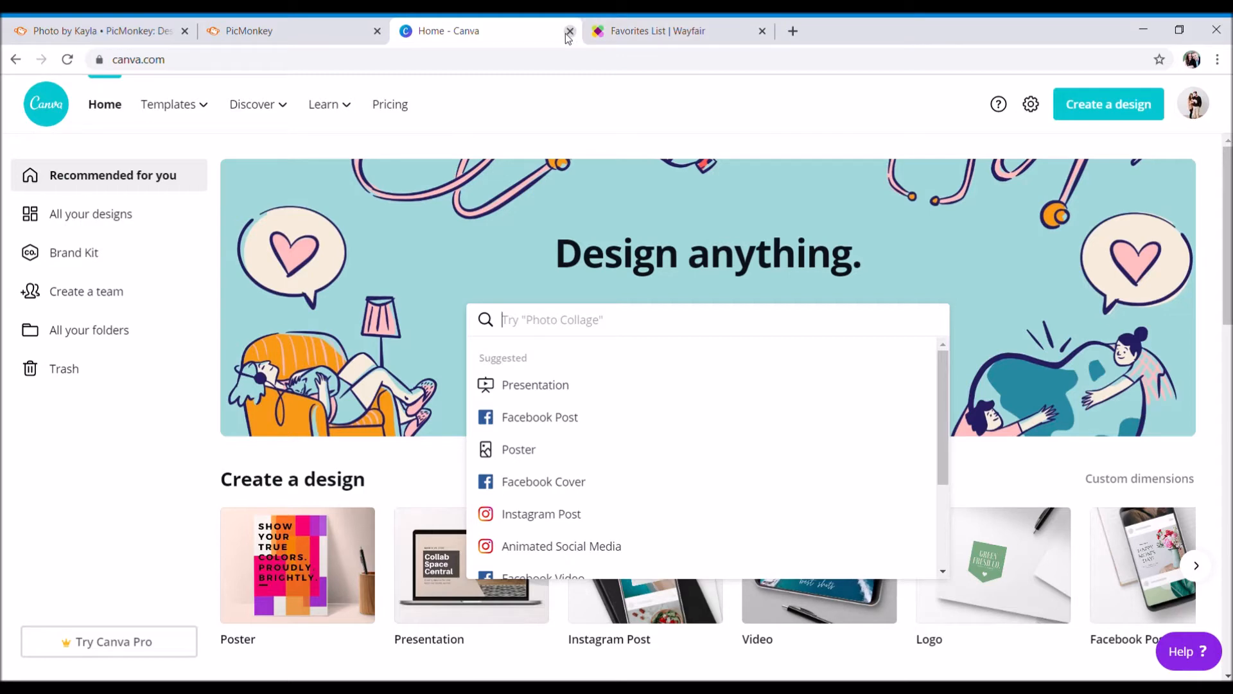
Step: Close the 'Home - Canva' page so only PicMonkey and Wayfair remain
left_click(569, 30)
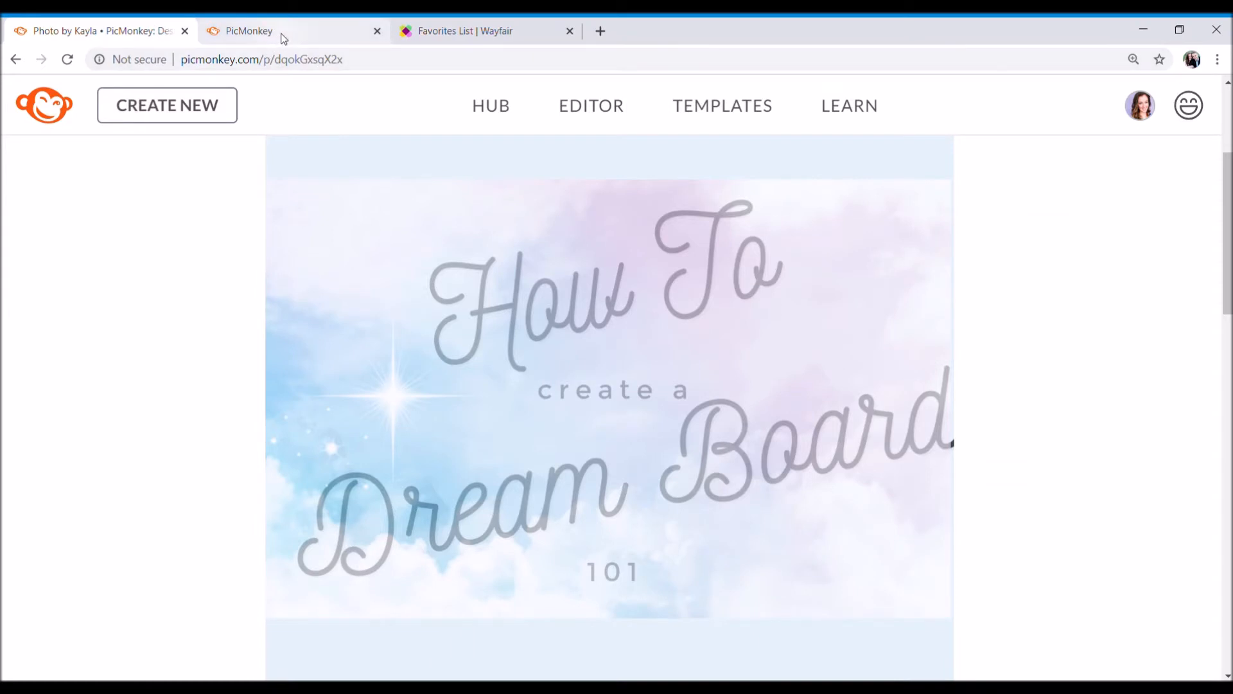
mouse_move(287, 37)
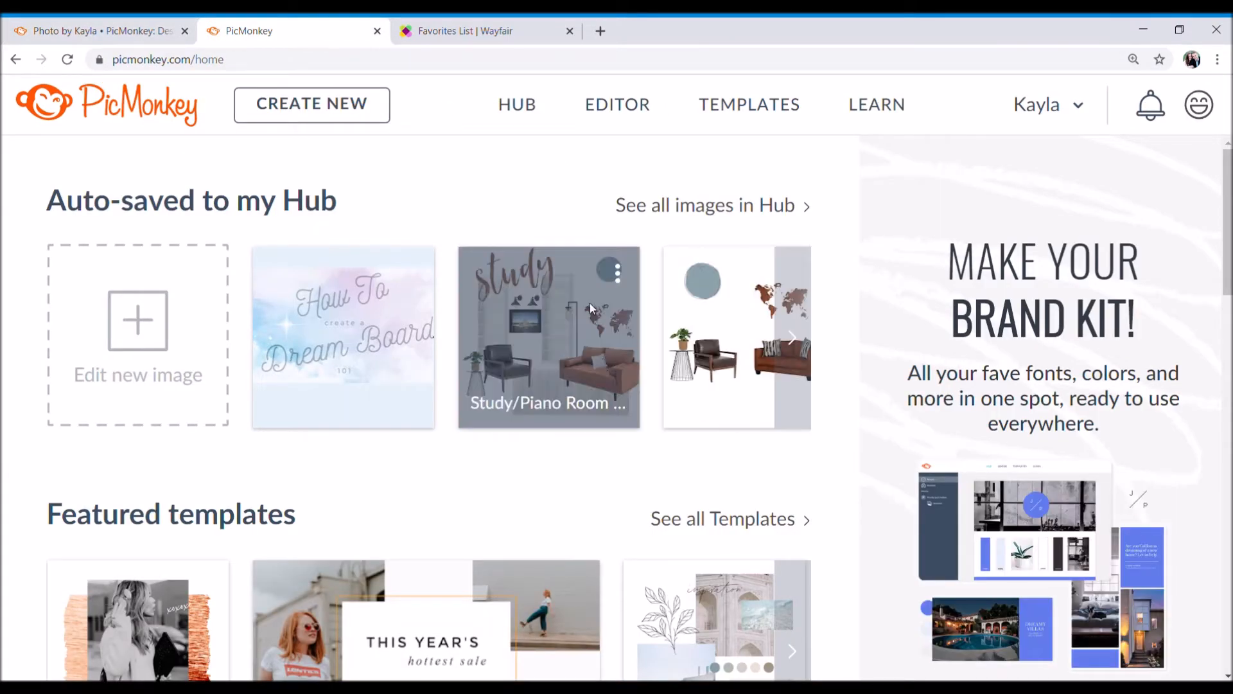
mouse_move(552, 212)
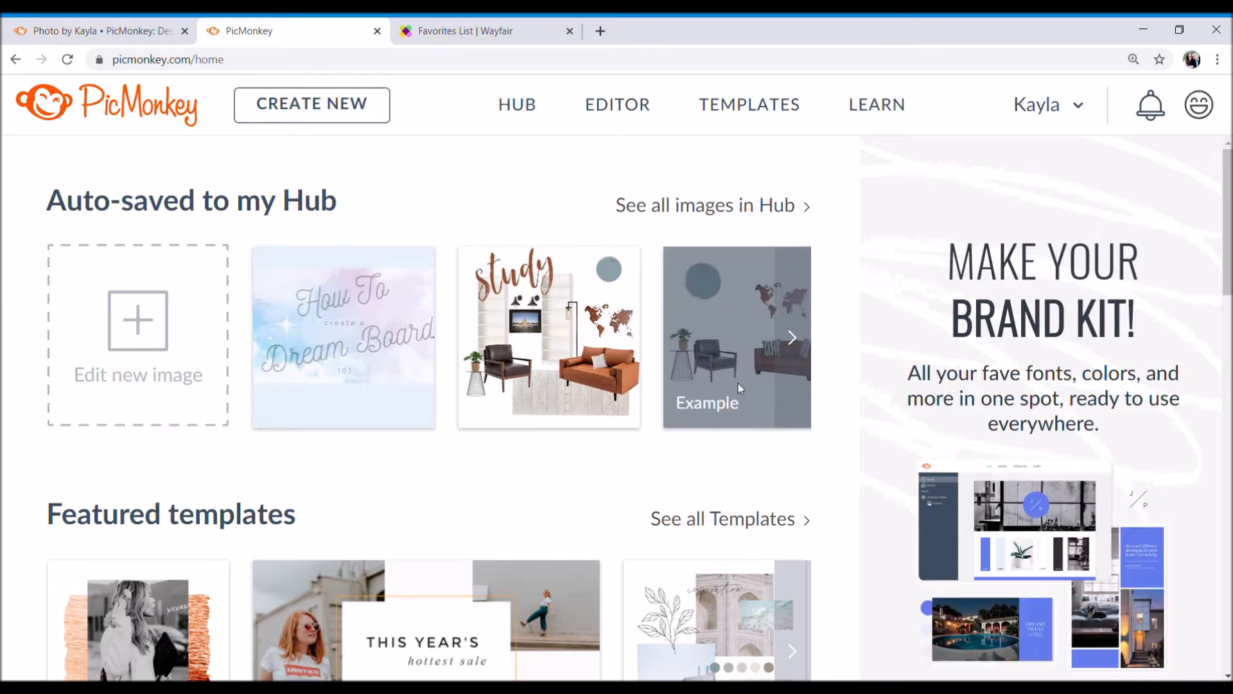
Step: Select the Example collage and dismiss the overwrite warning without editing
left_click(737, 337)
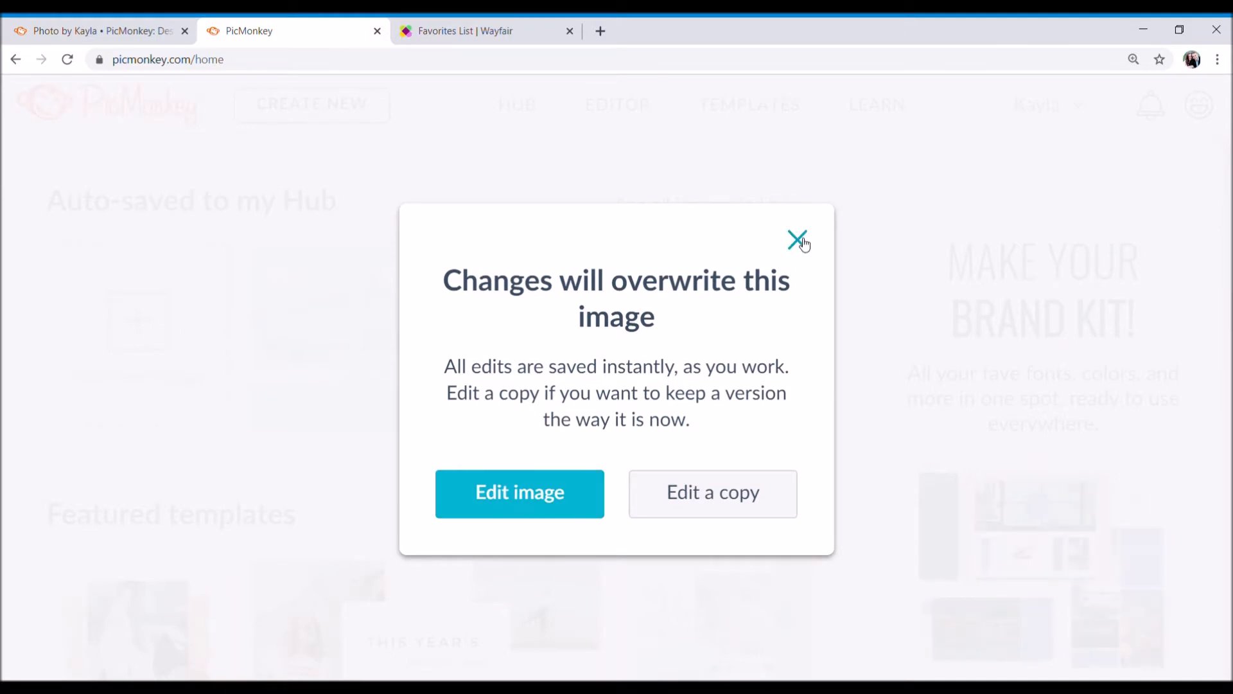
left_click(798, 240)
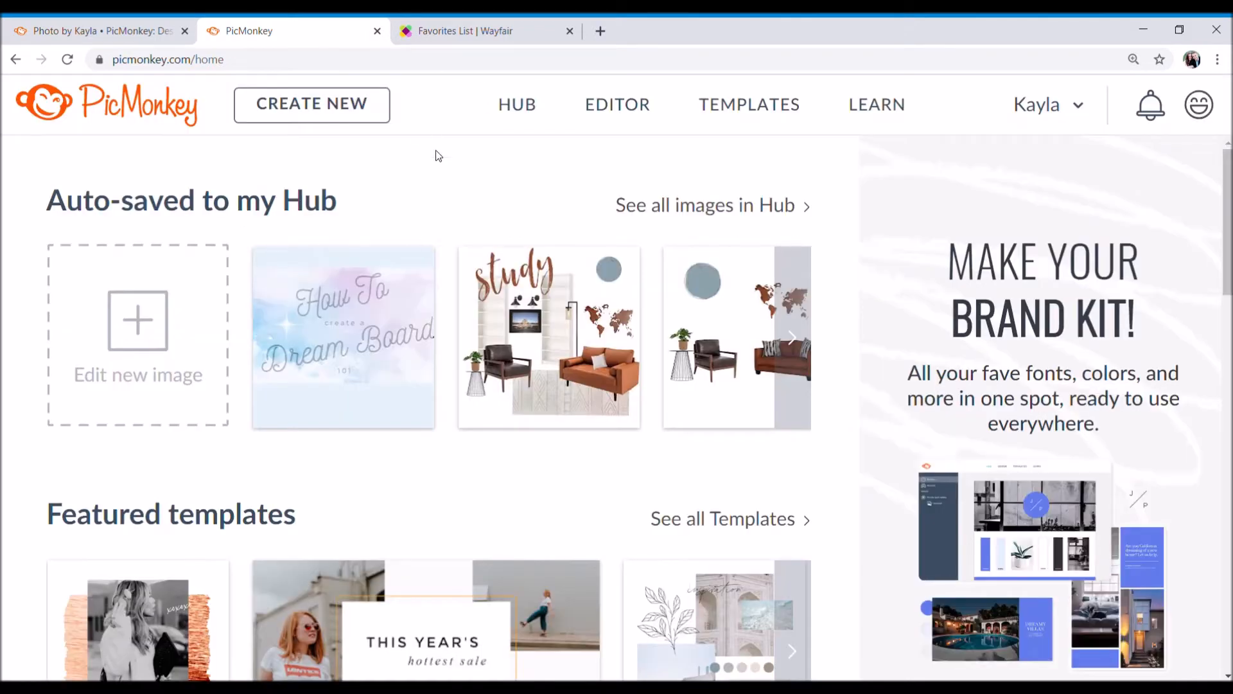
mouse_move(311, 104)
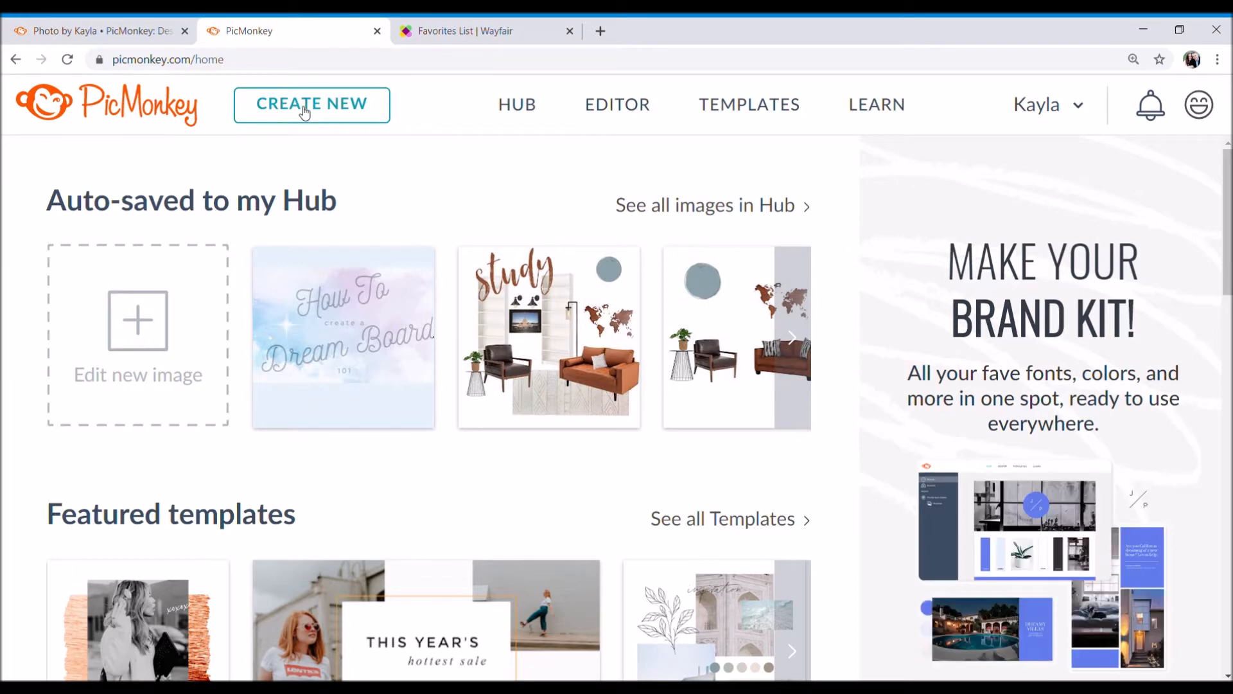
mouse_move(319, 116)
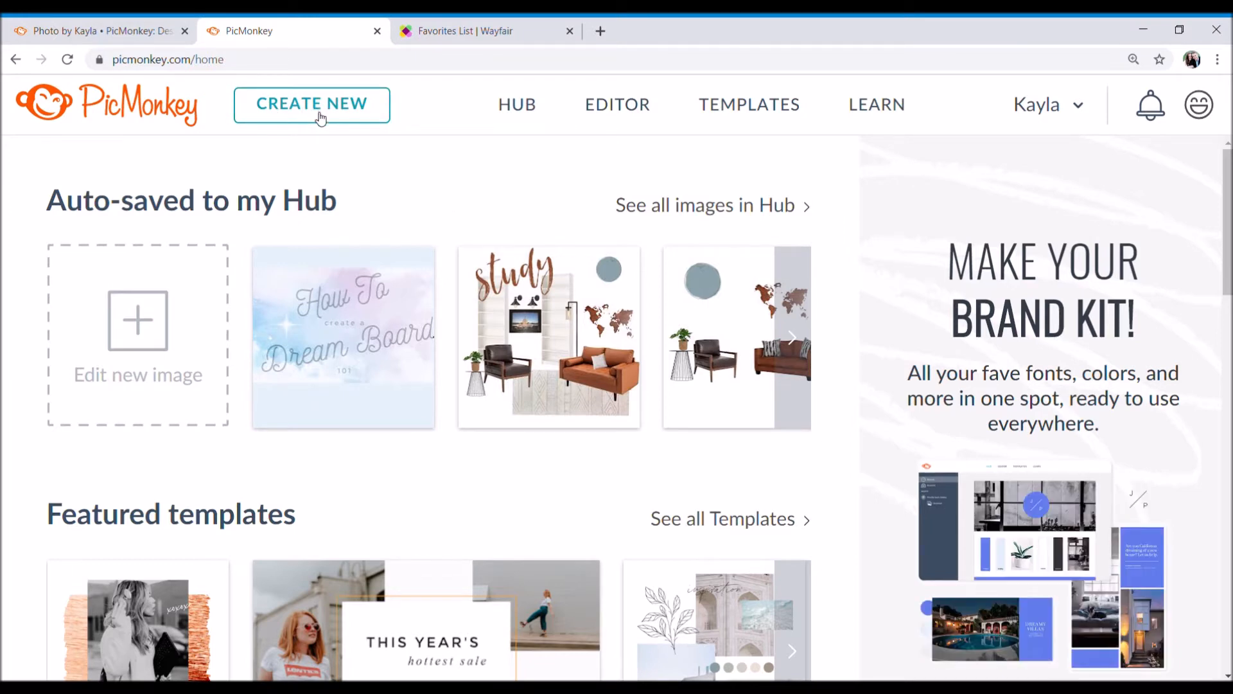
left_click(311, 104)
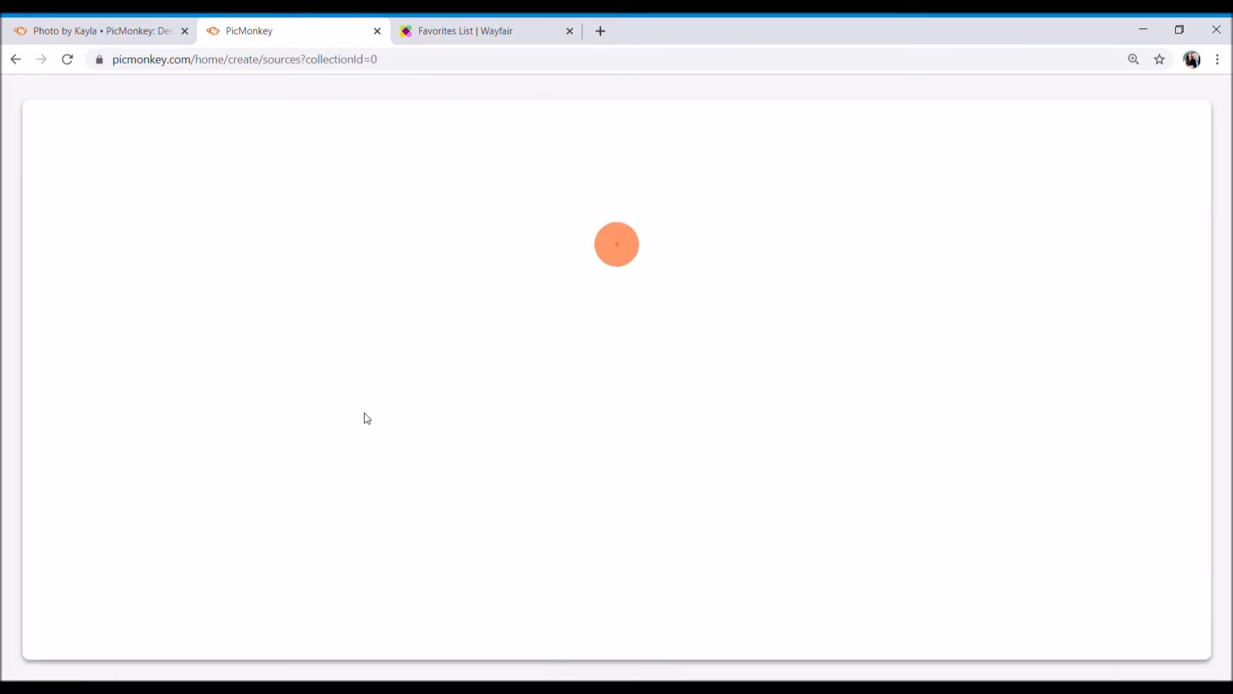
mouse_move(942, 125)
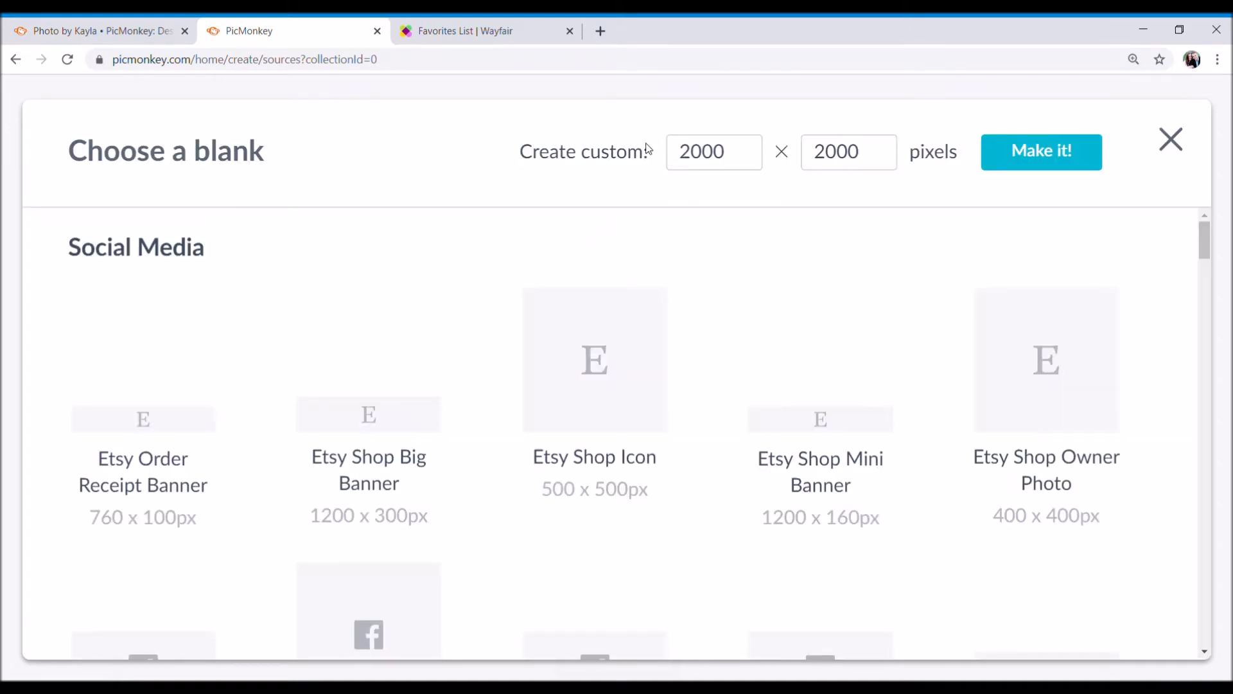
left_click(849, 151)
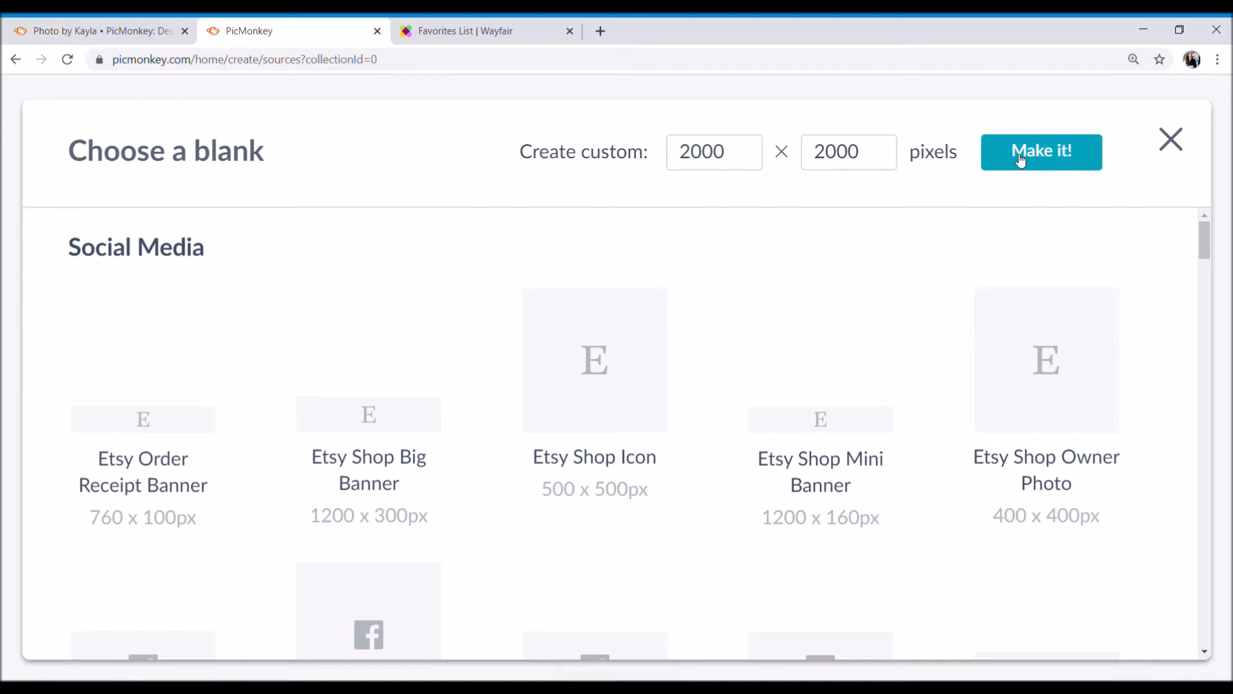
mouse_move(657, 265)
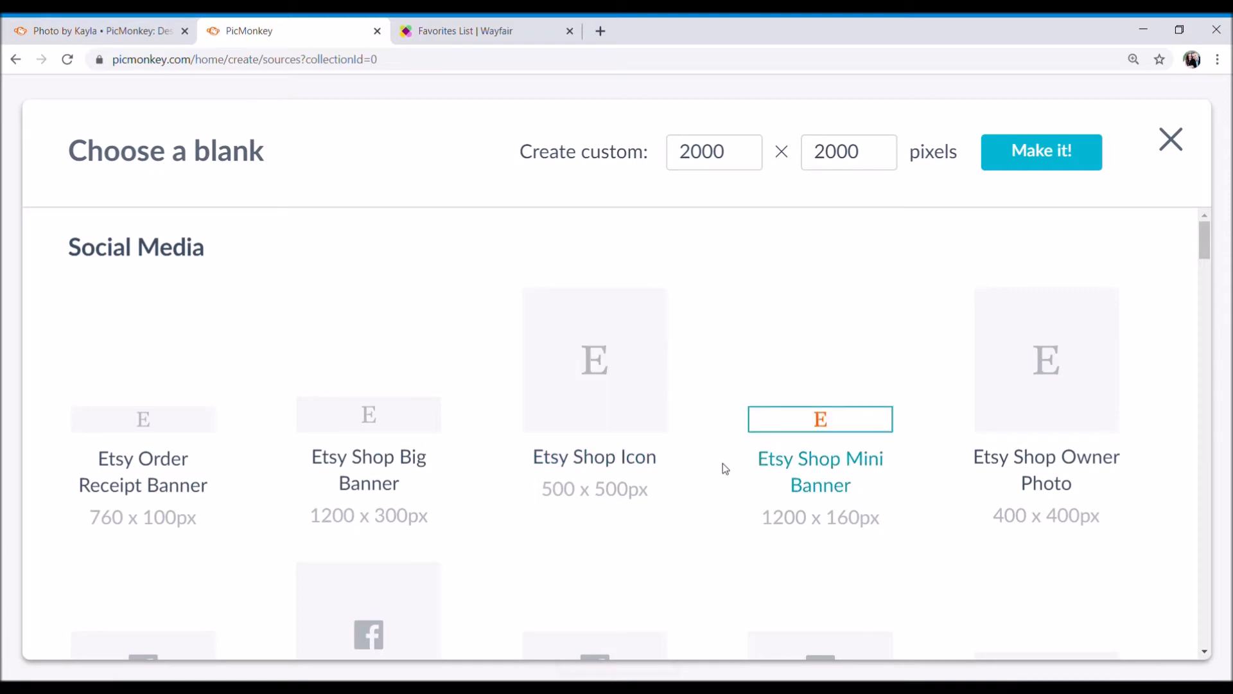
scroll("down", 3)
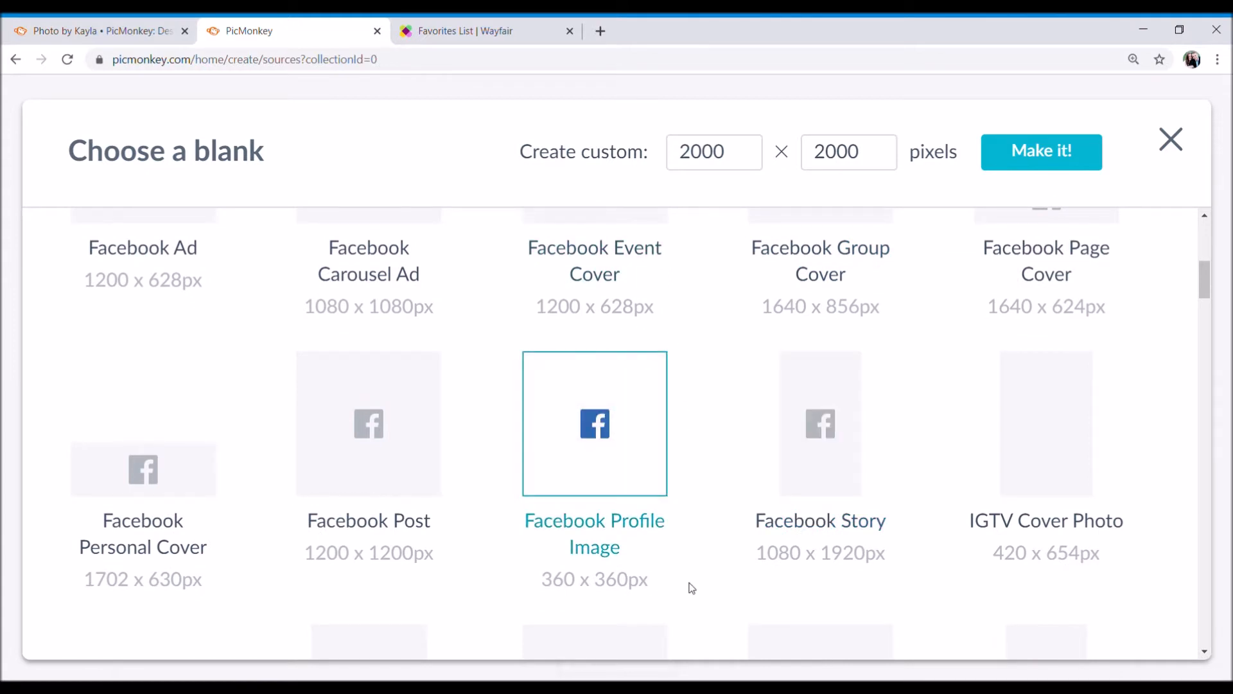
mouse_move(764, 358)
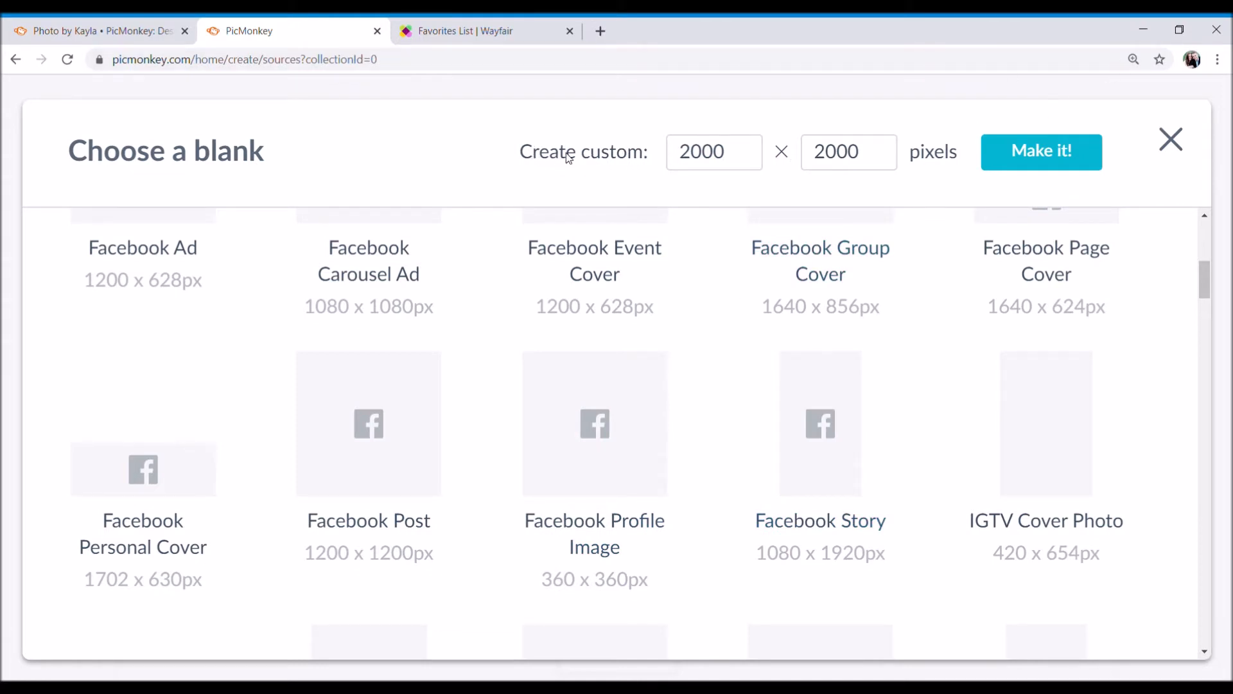
mouse_move(1196, 140)
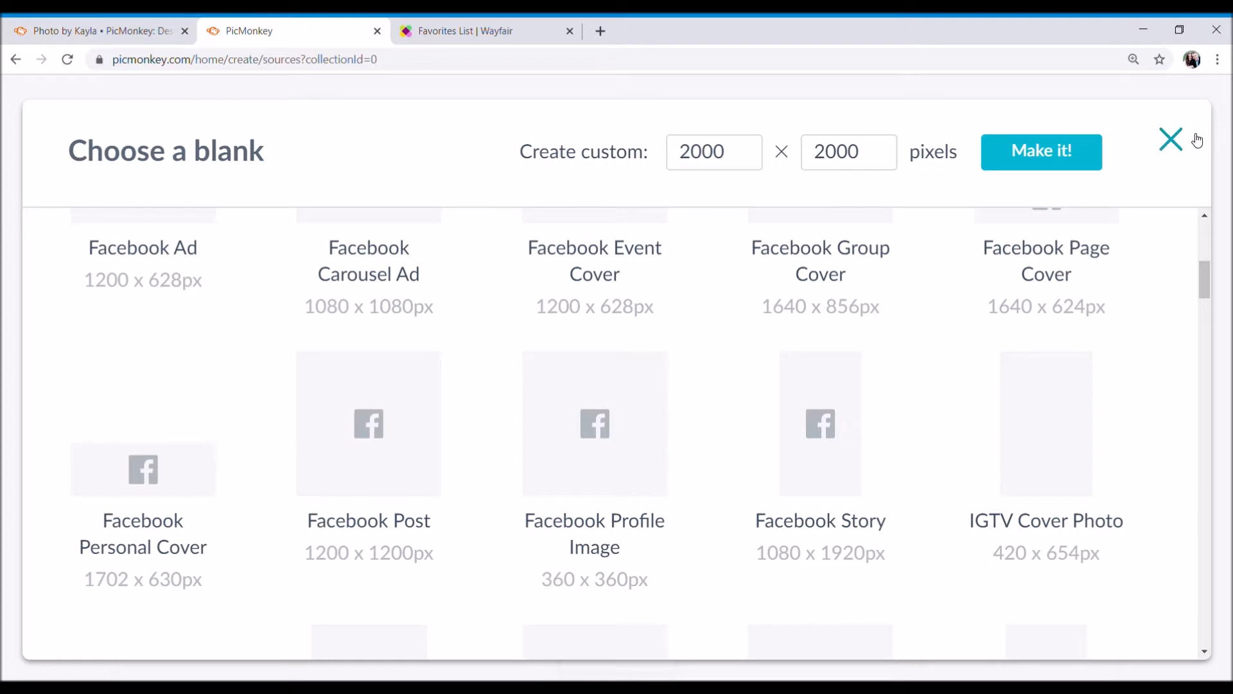
mouse_move(1171, 146)
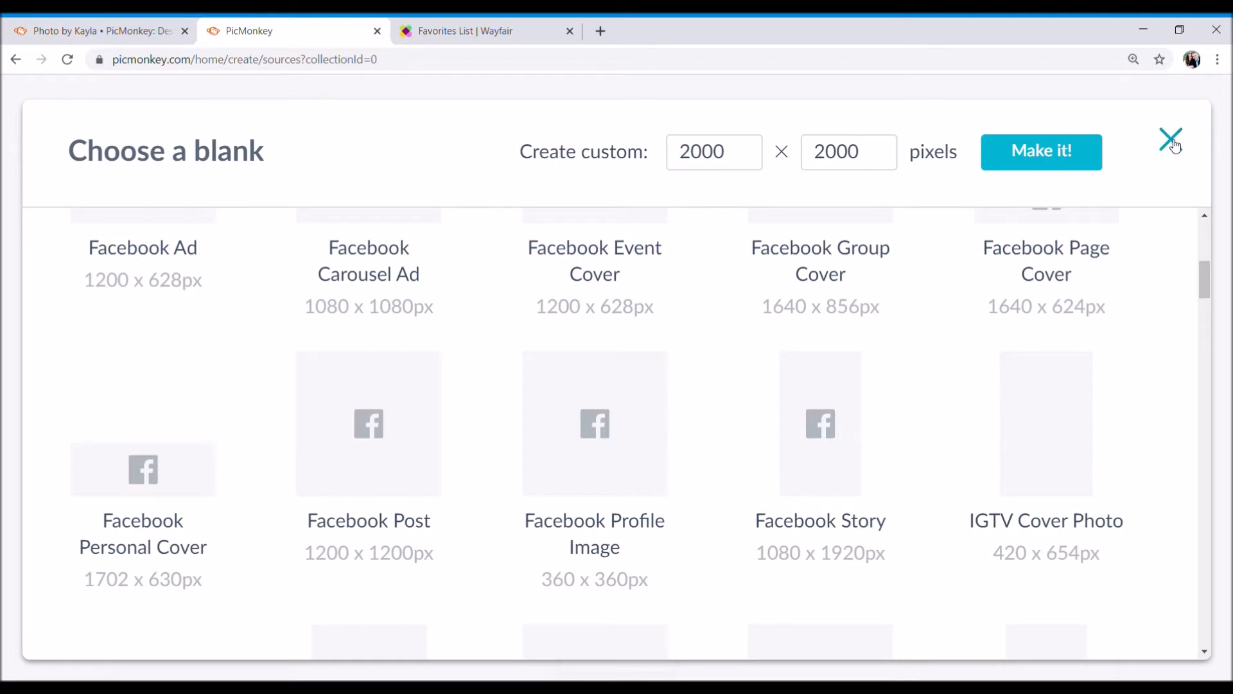
left_click(1171, 136)
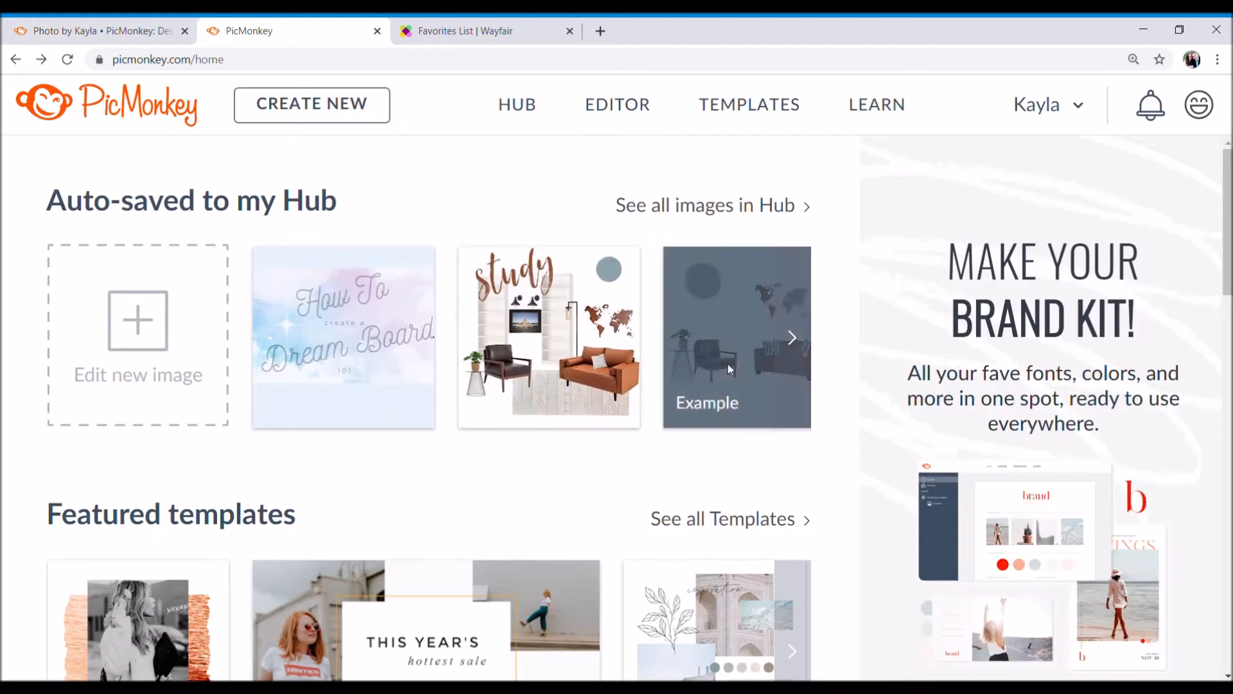
Step: Open the original Example image (not a copy) and hide the Layers list
left_click(736, 338)
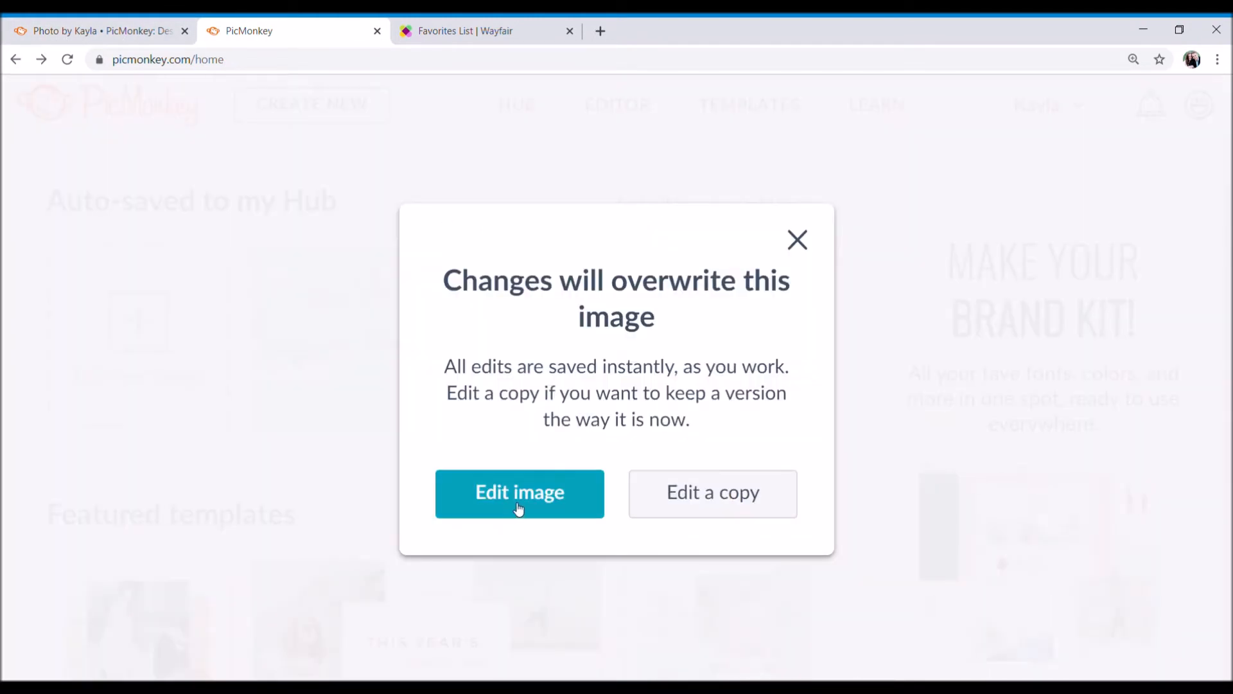
left_click(519, 494)
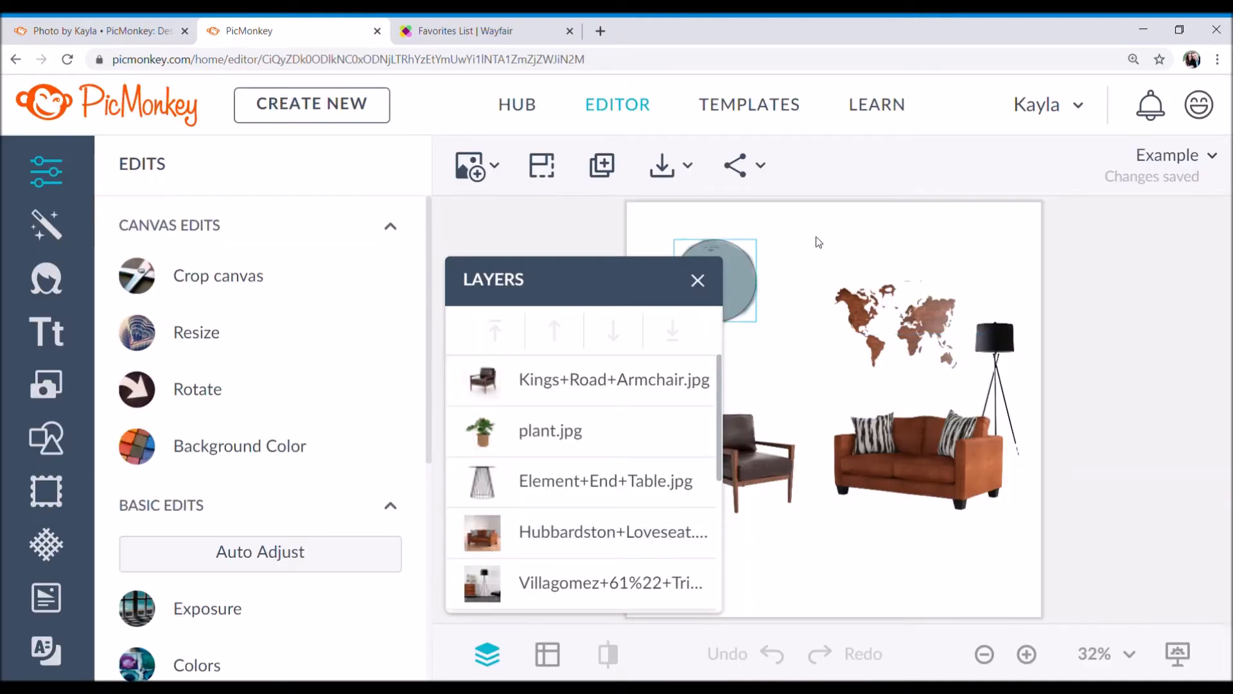
left_click(696, 280)
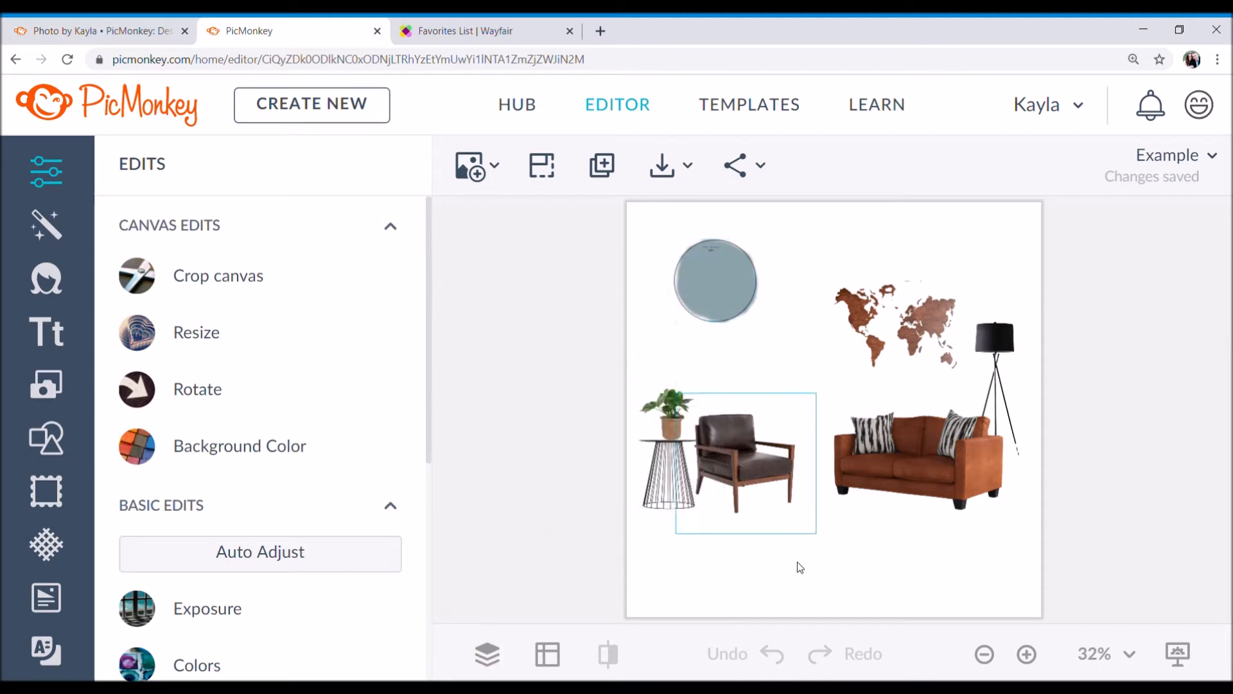
left_click(719, 503)
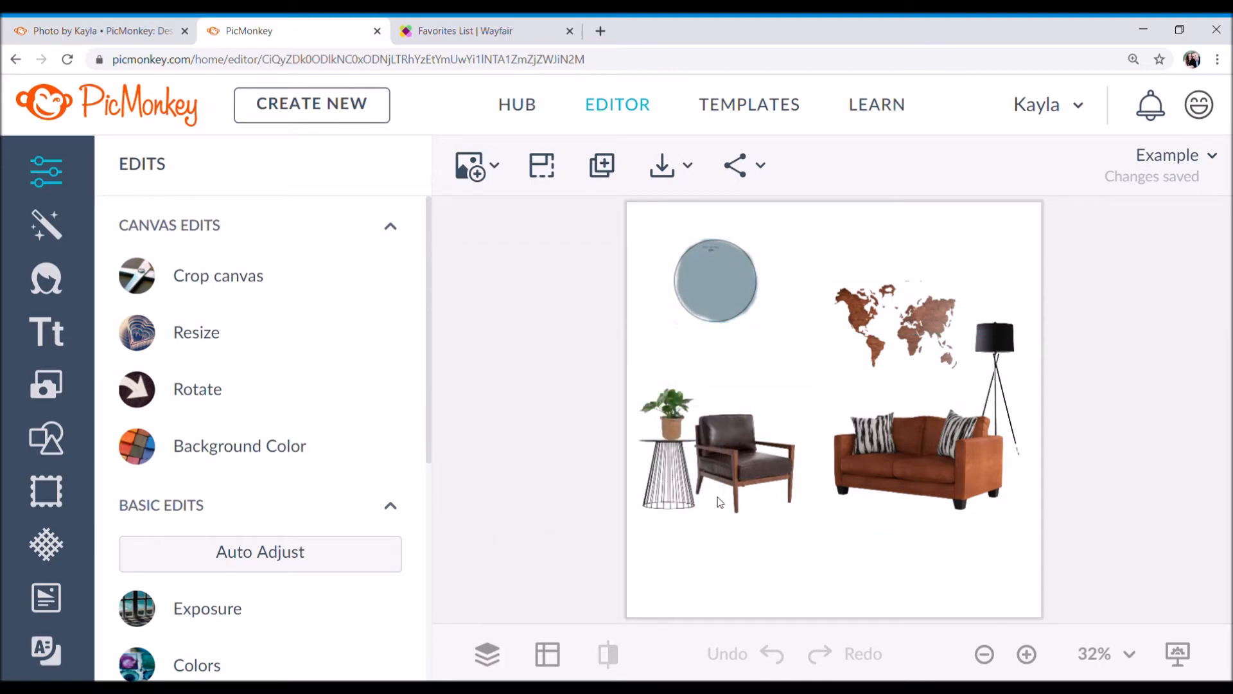
mouse_move(769, 573)
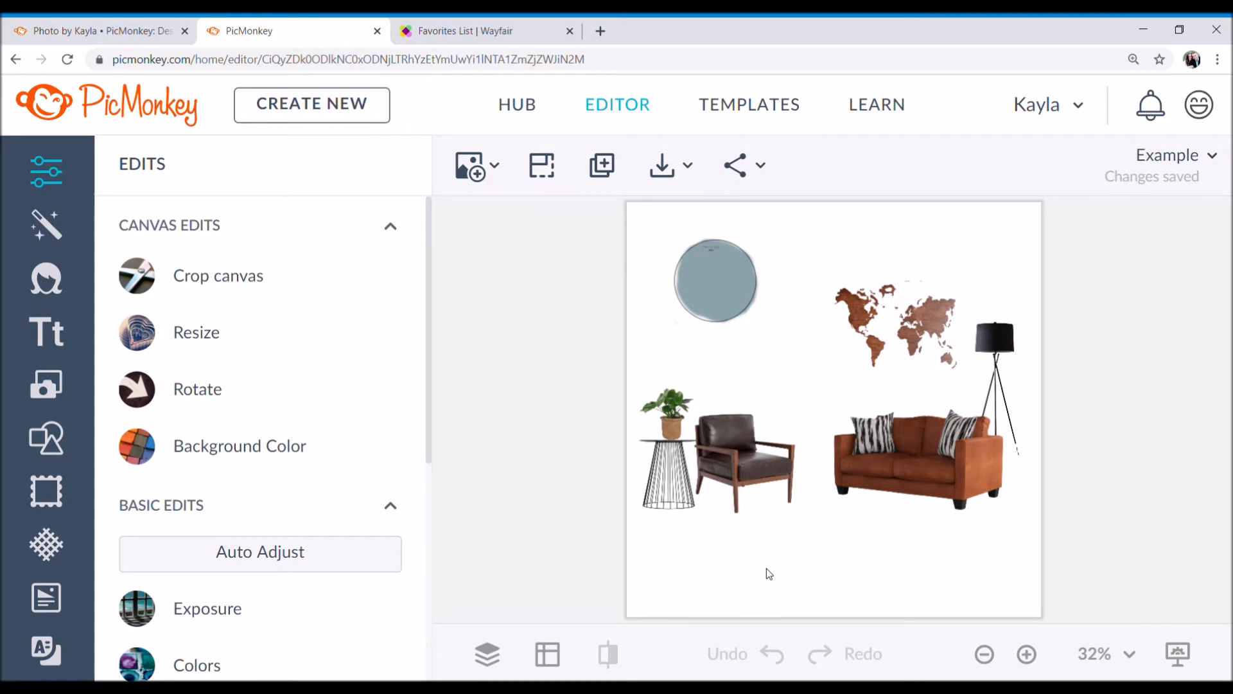
mouse_move(913, 581)
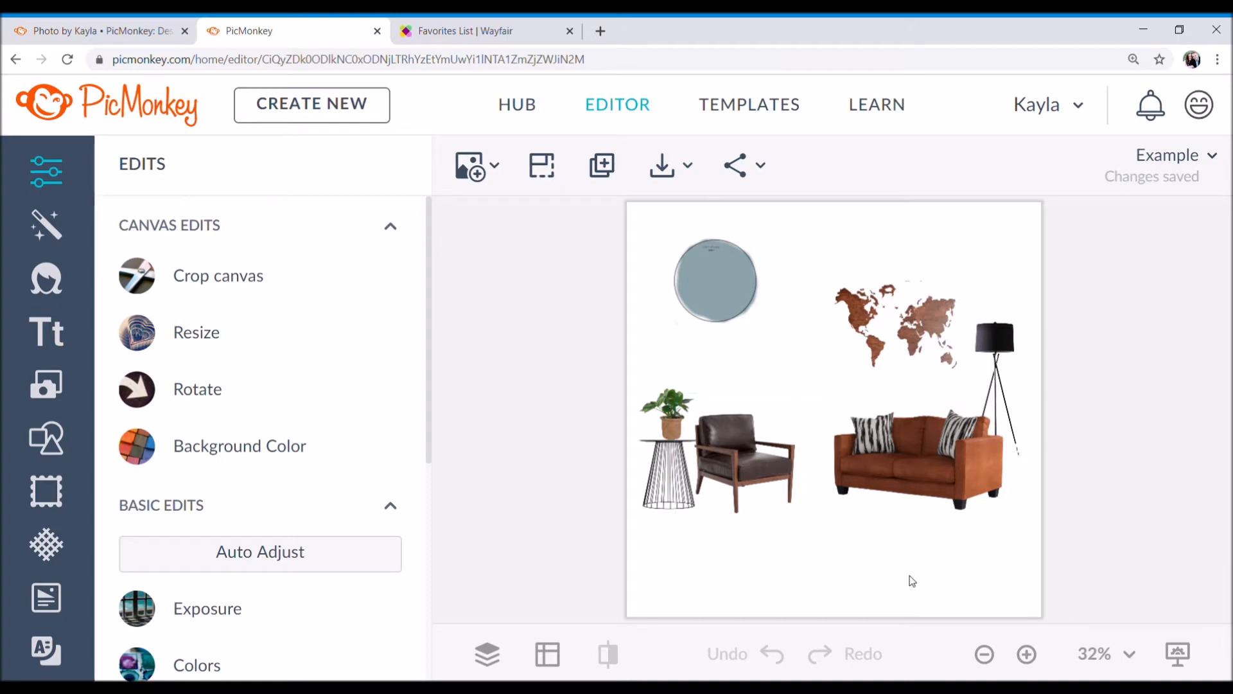
mouse_move(998, 595)
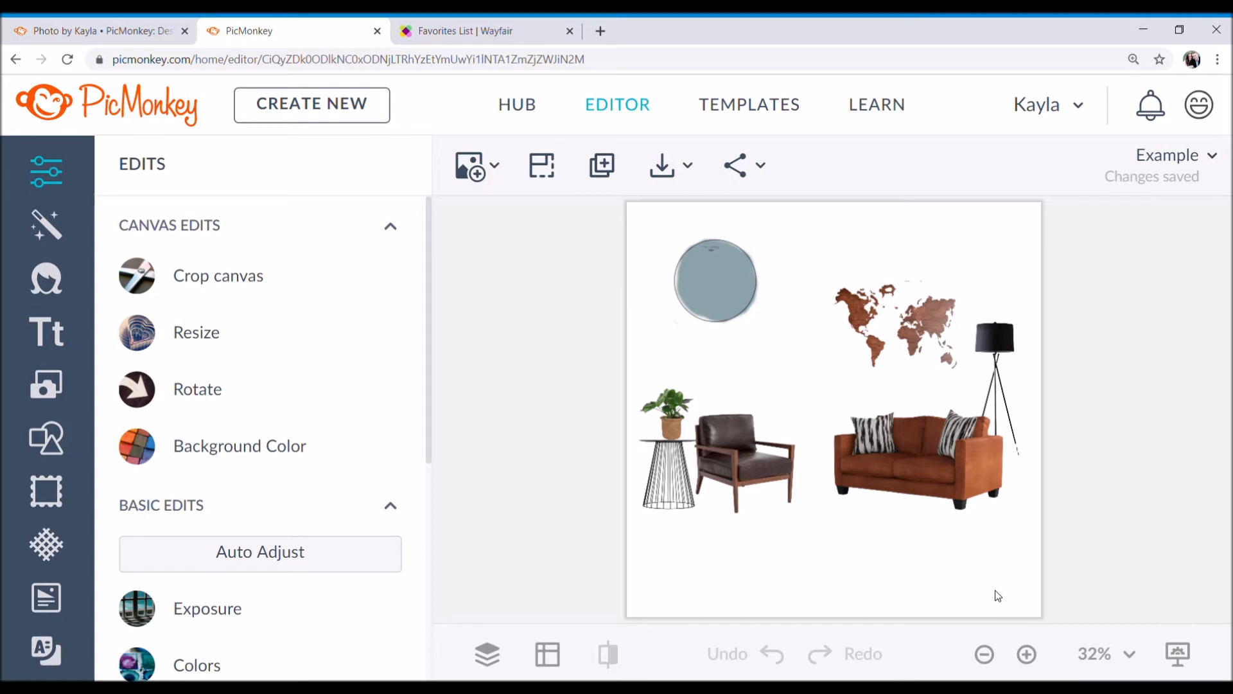
mouse_move(716, 615)
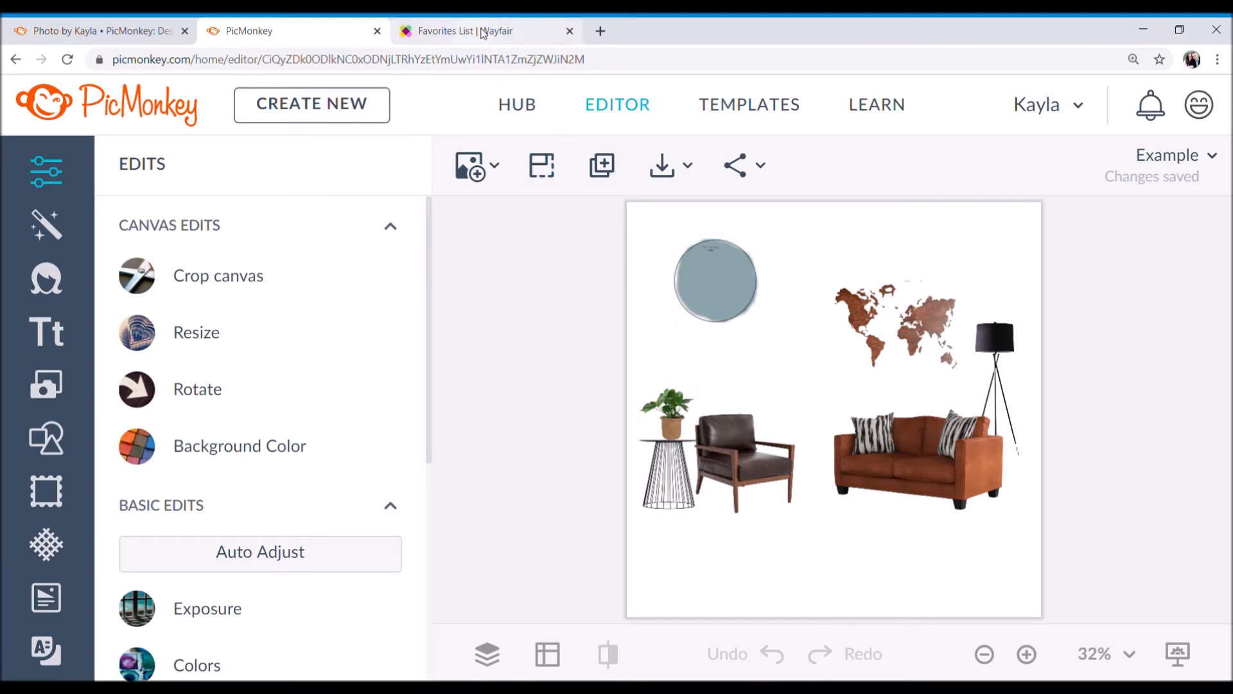
Step: Browse the Wayfair favourites list to find the Amet 21.5" Armchair
left_click(464, 31)
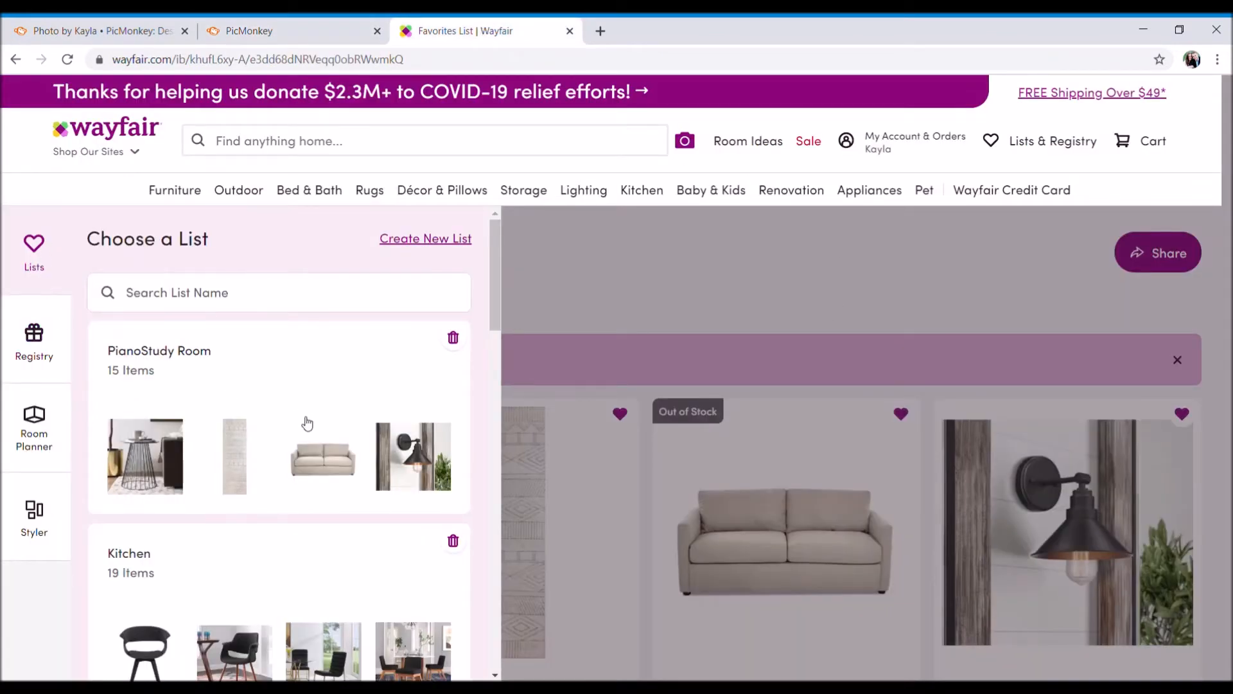
mouse_move(192, 395)
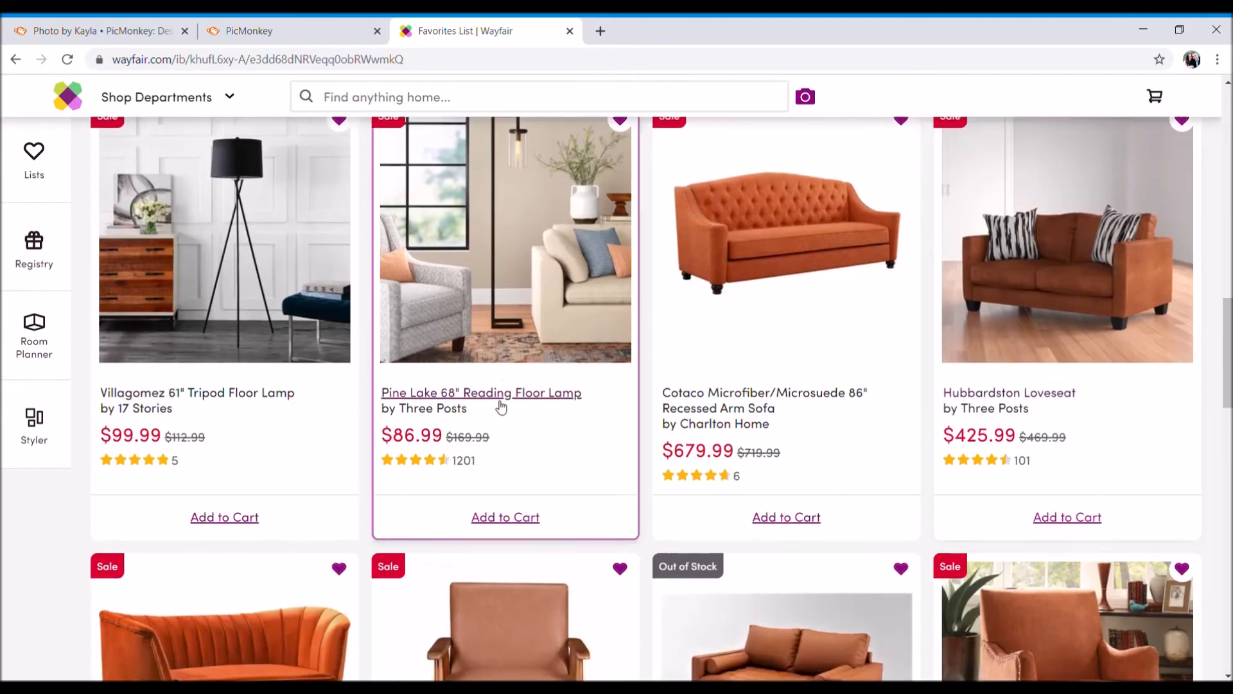
scroll("down", 3)
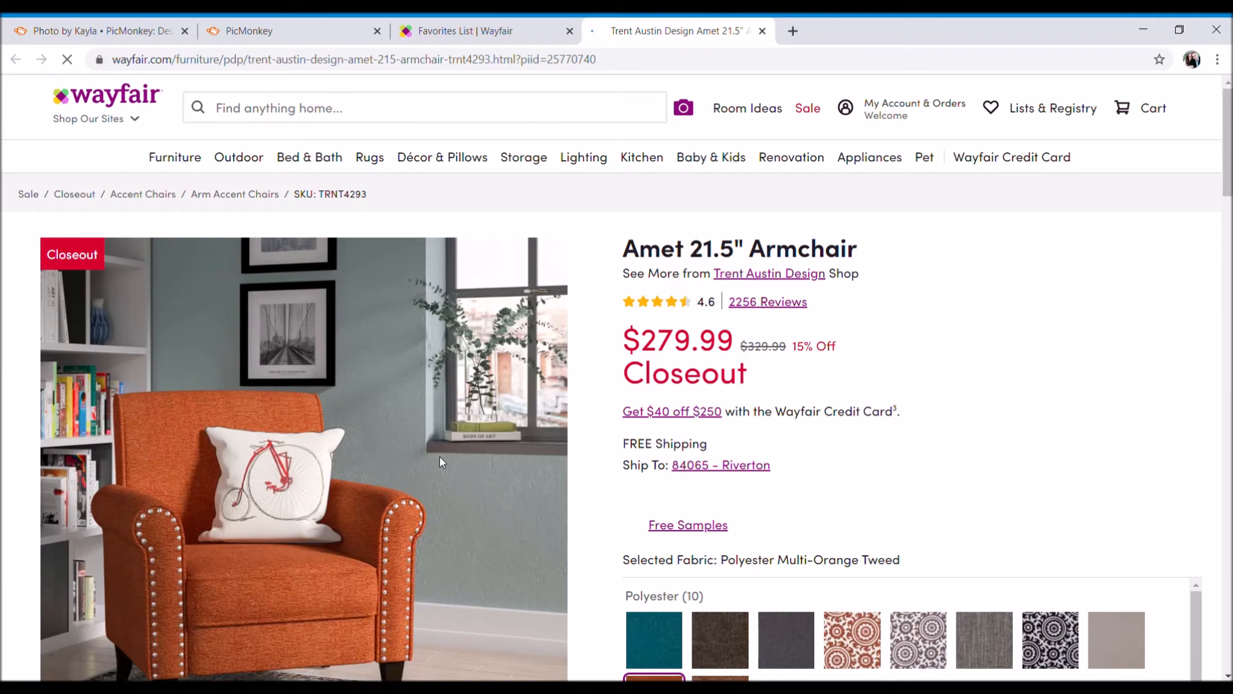
Step: Download the armchair photo as a JPG and return to the collage editor
scroll("down", 3)
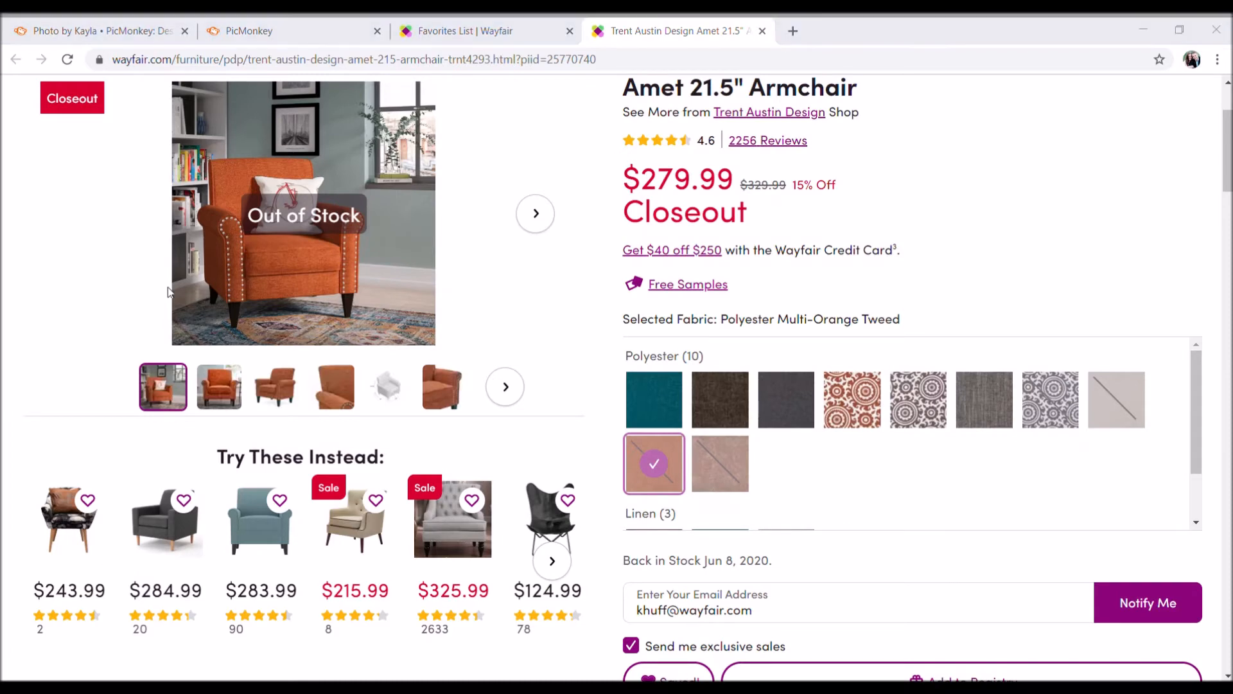
mouse_move(496, 393)
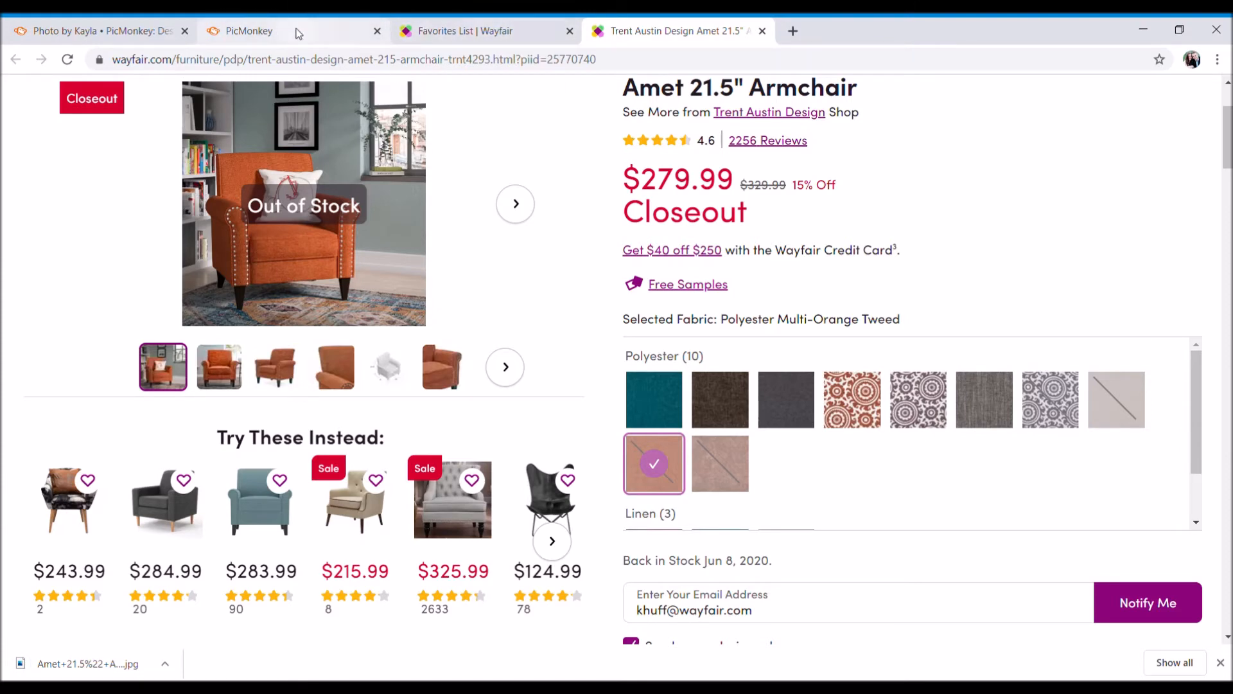
mouse_move(294, 33)
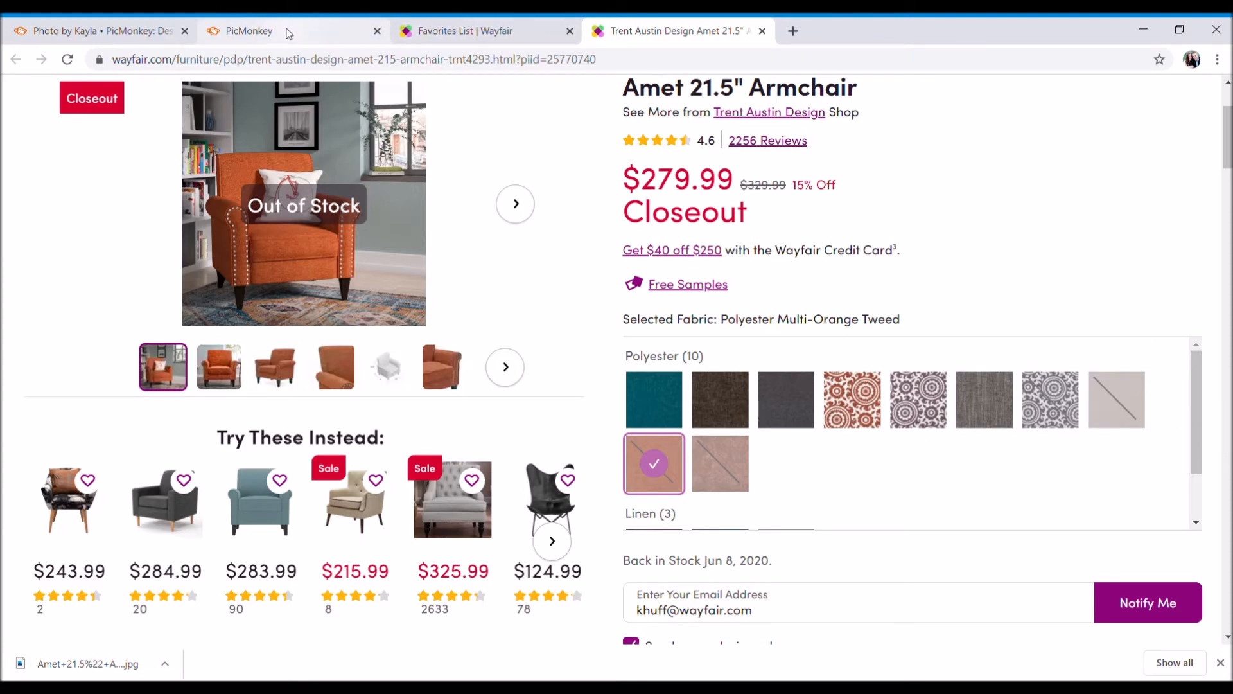
left_click(248, 31)
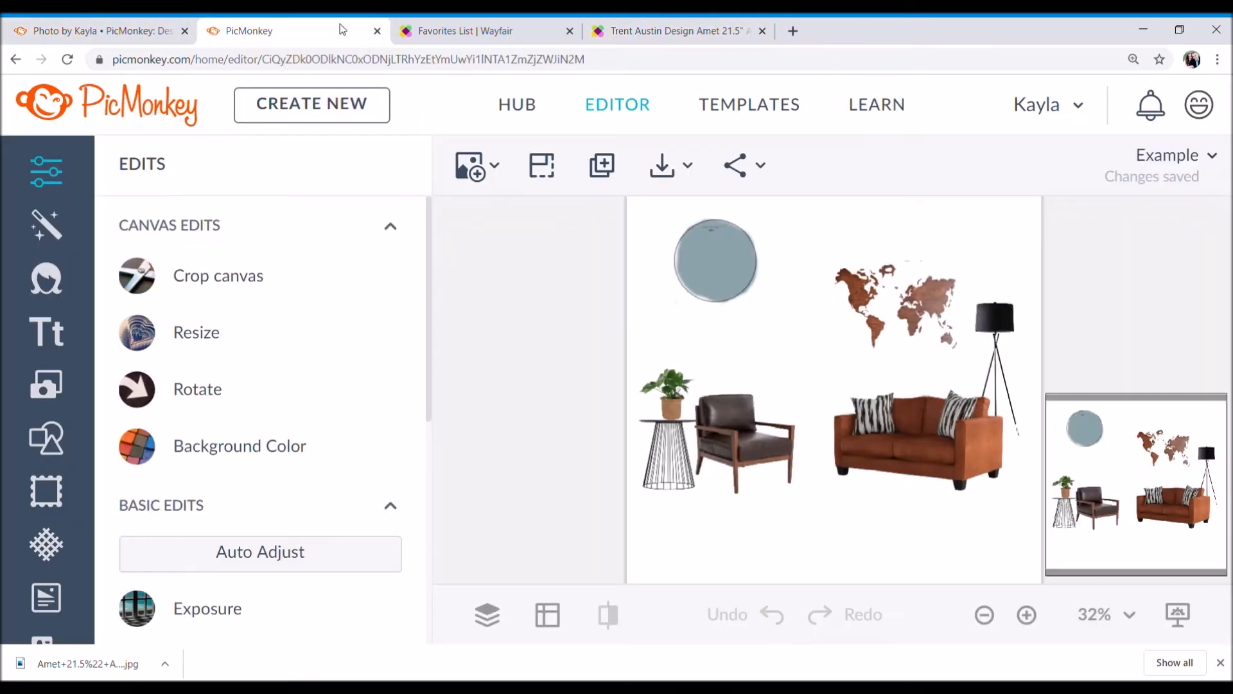
mouse_move(469, 166)
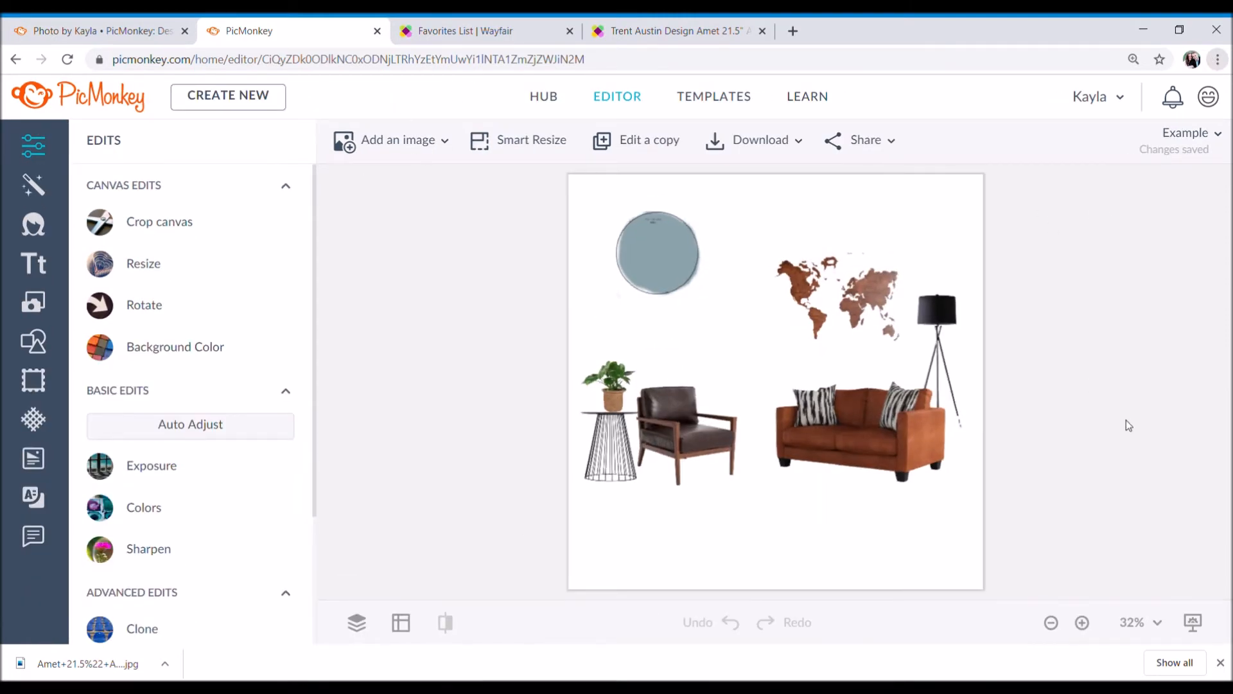
left_click(398, 139)
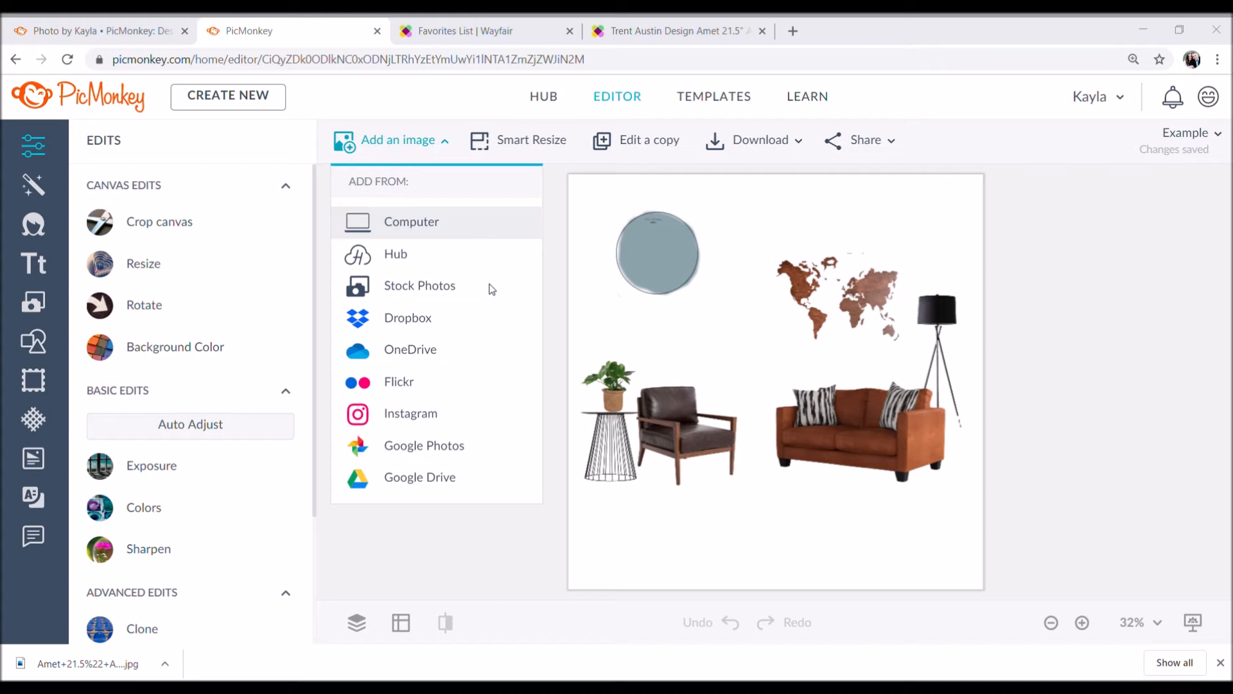
mouse_move(938, 316)
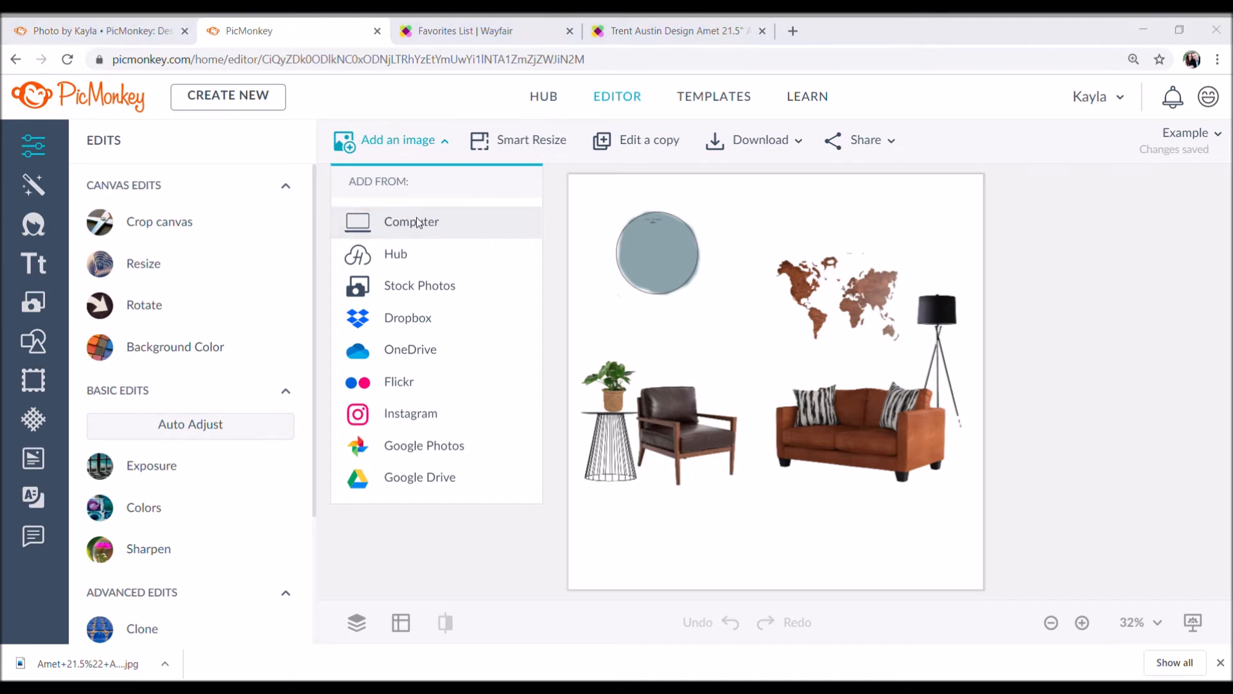
mouse_move(491, 267)
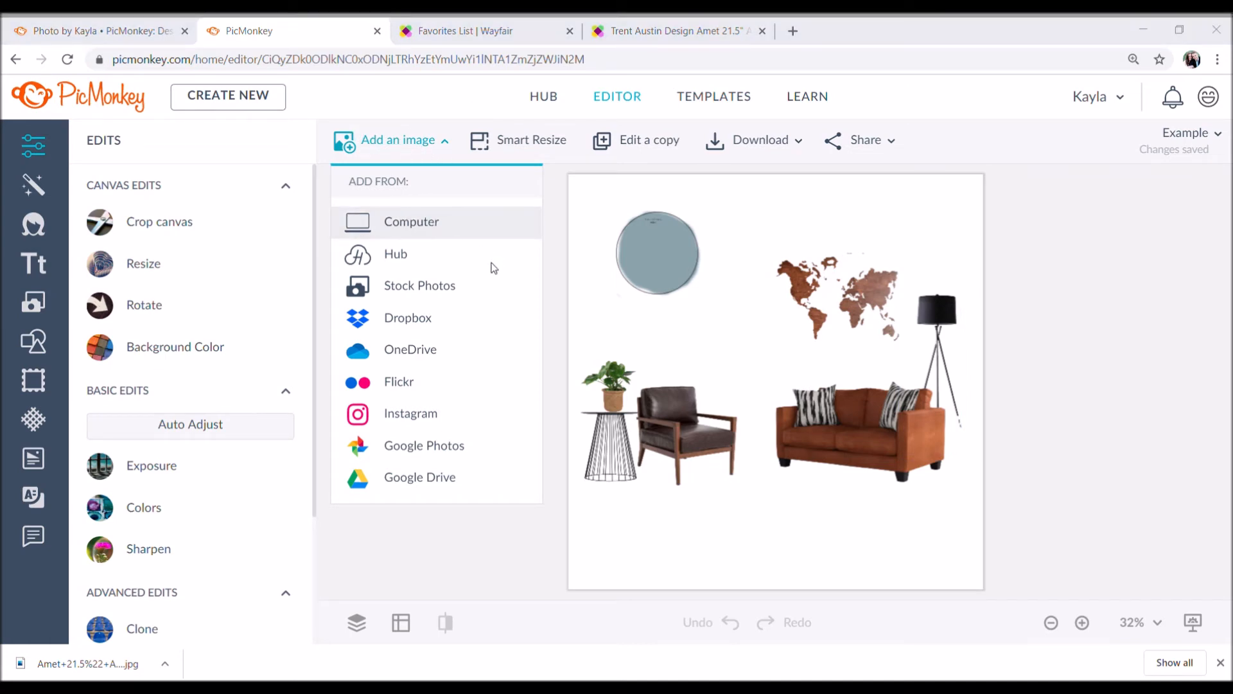
mouse_move(378, 171)
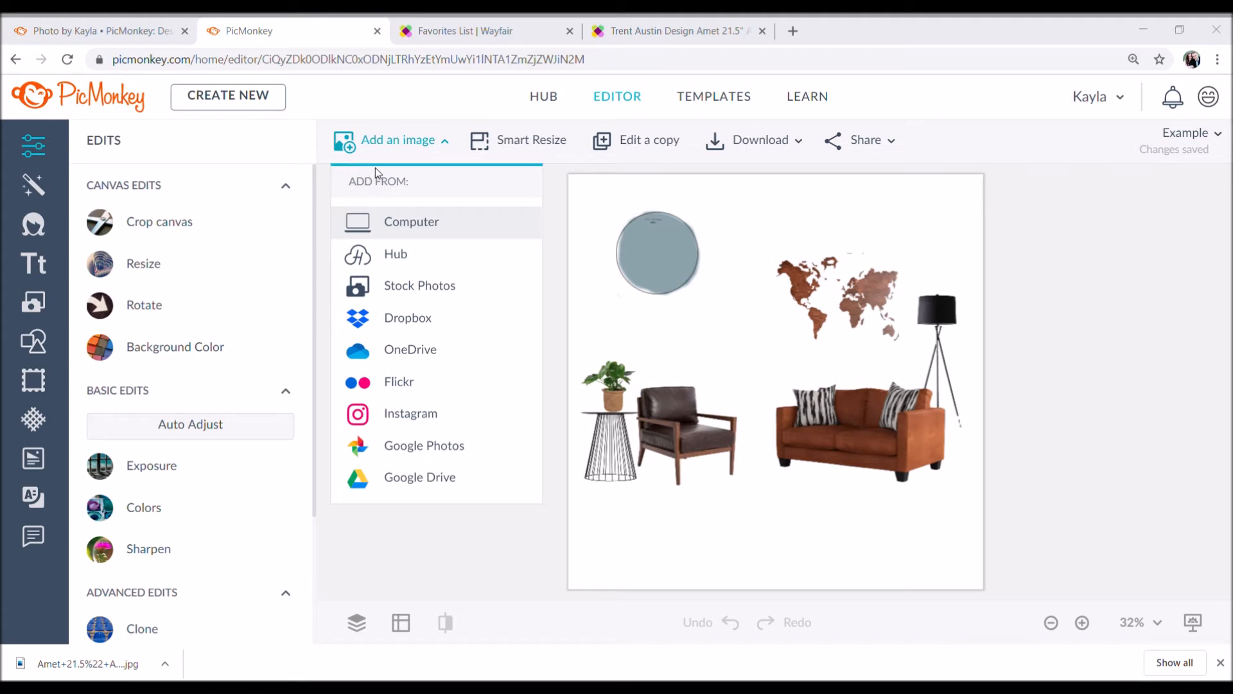
mouse_move(473, 373)
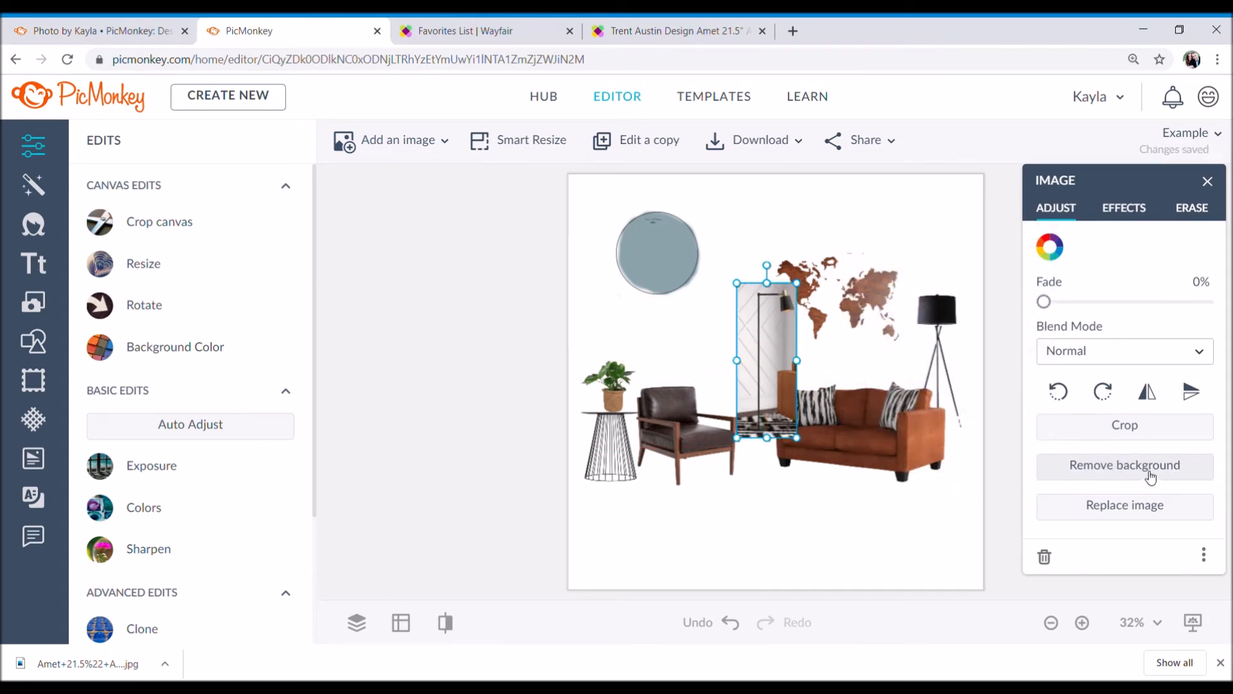
Step: Remove the new lamp image's background and select it on the canvas
left_click(1124, 465)
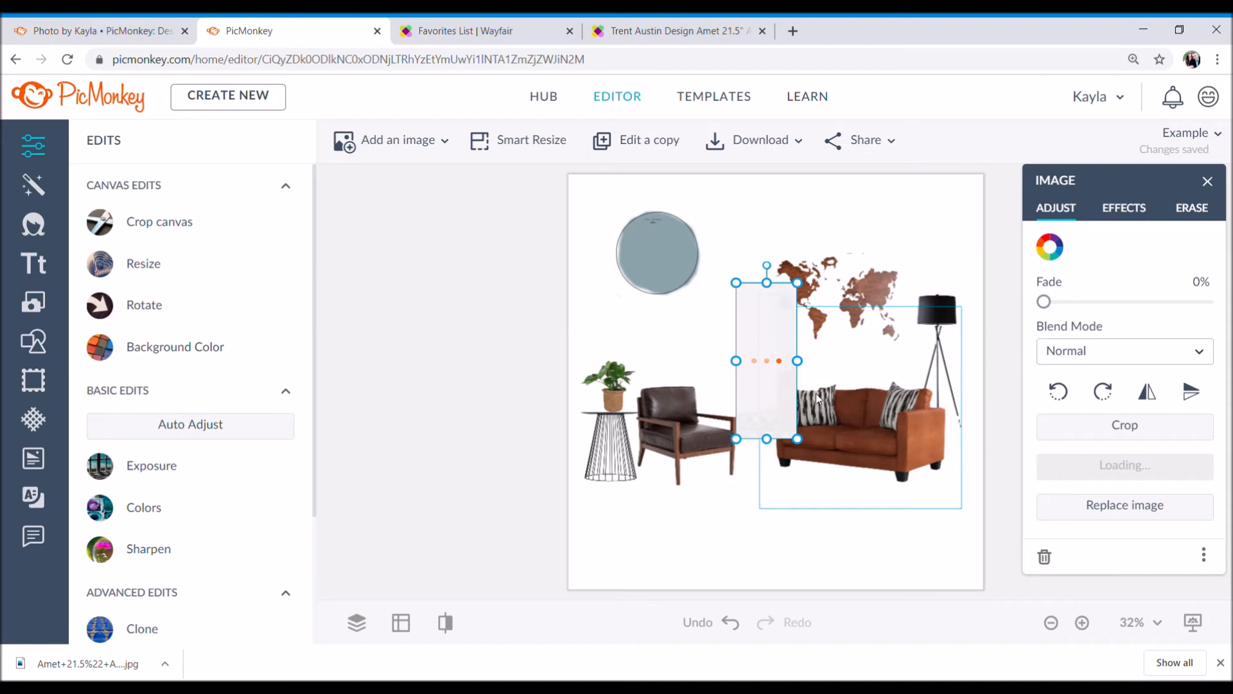
left_click(1147, 392)
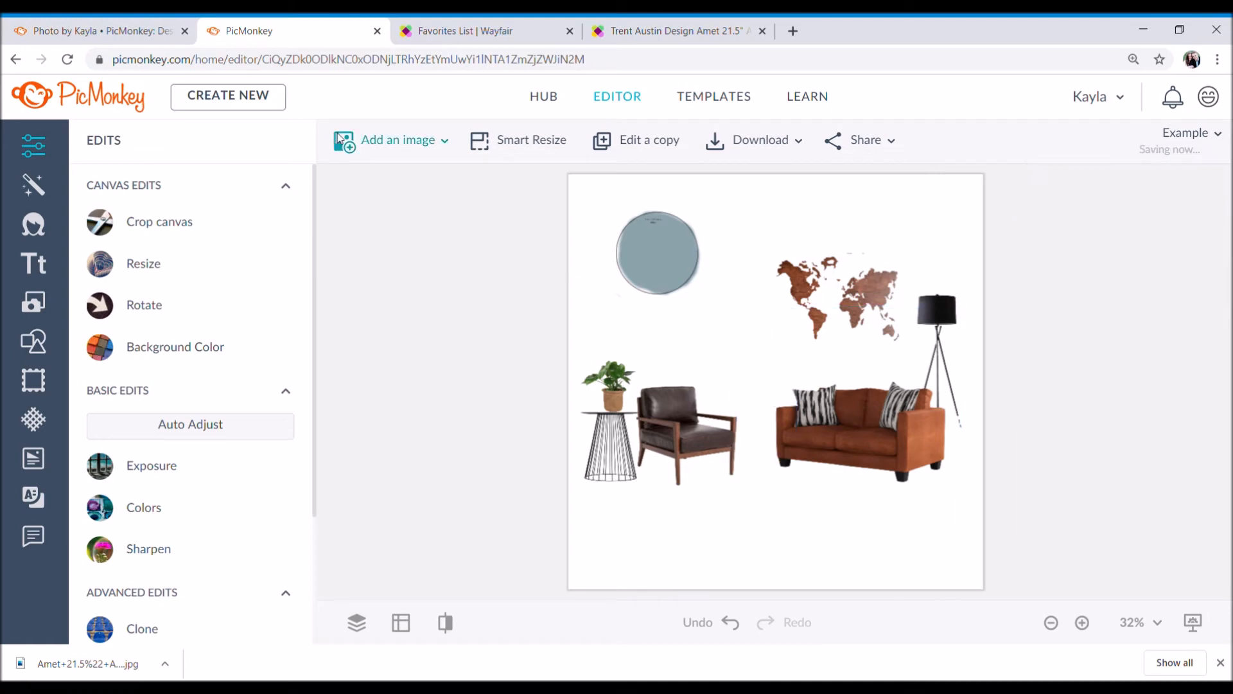
left_click(398, 139)
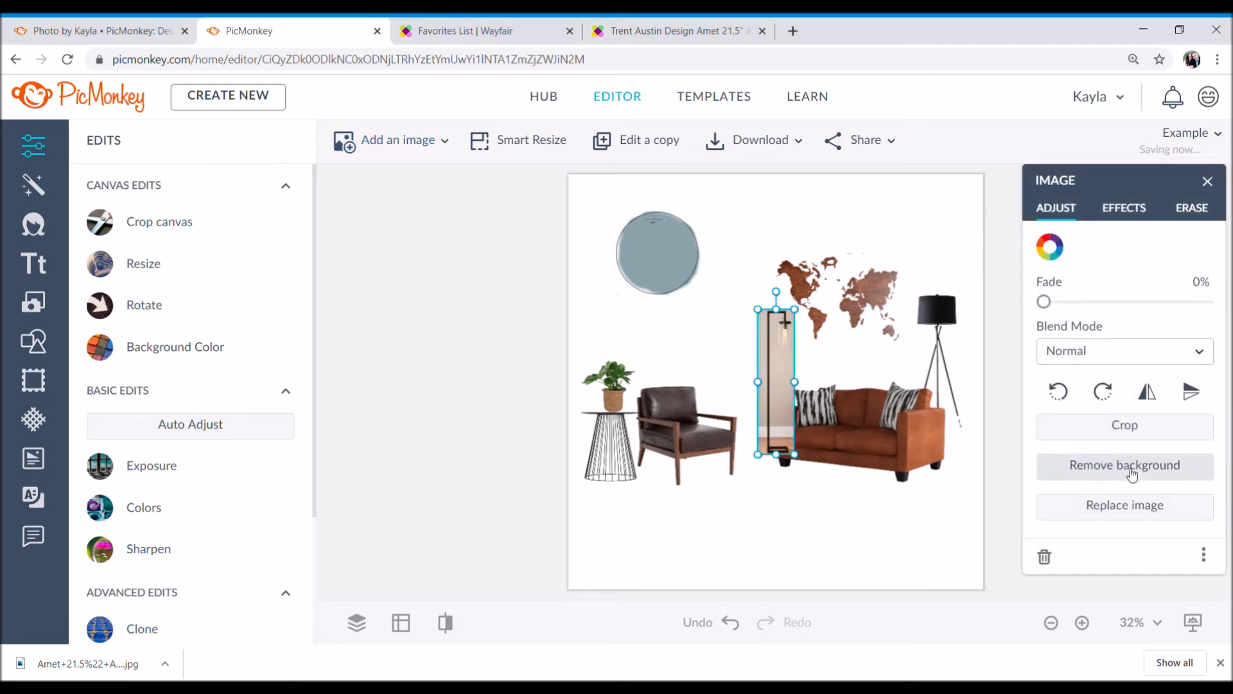
Step: Clear the lamp's remaining background and drag it to the sofa's right end
left_click(1124, 465)
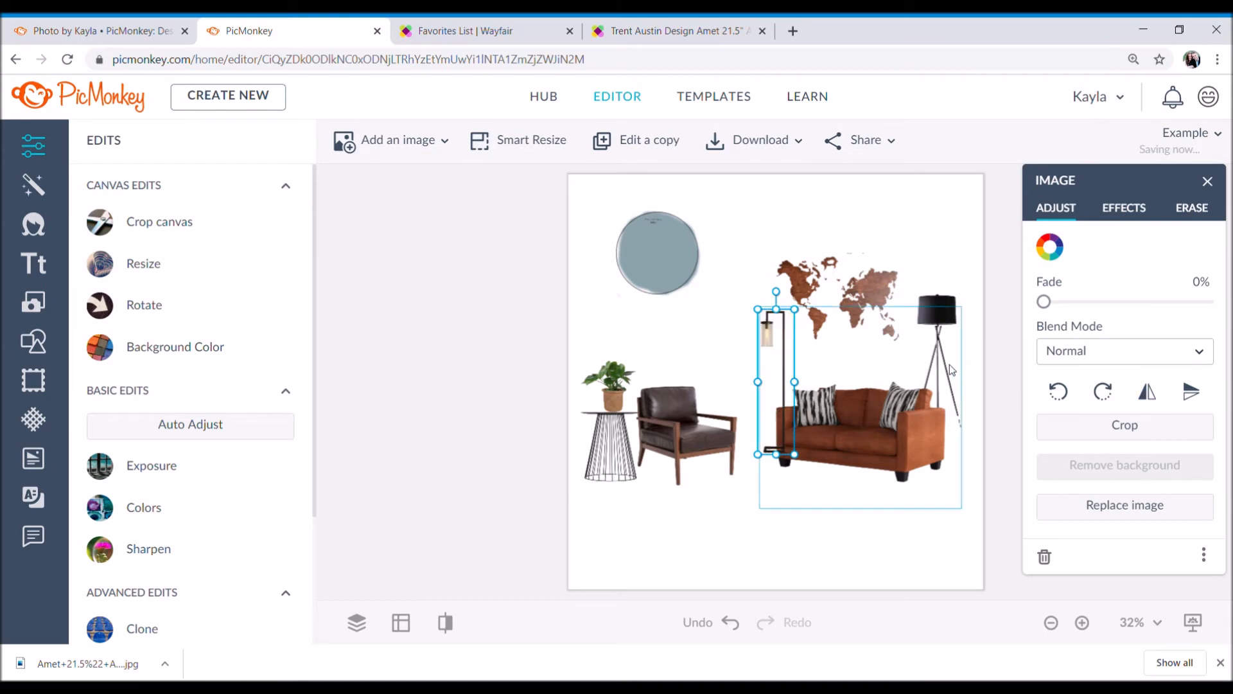
left_click(934, 306)
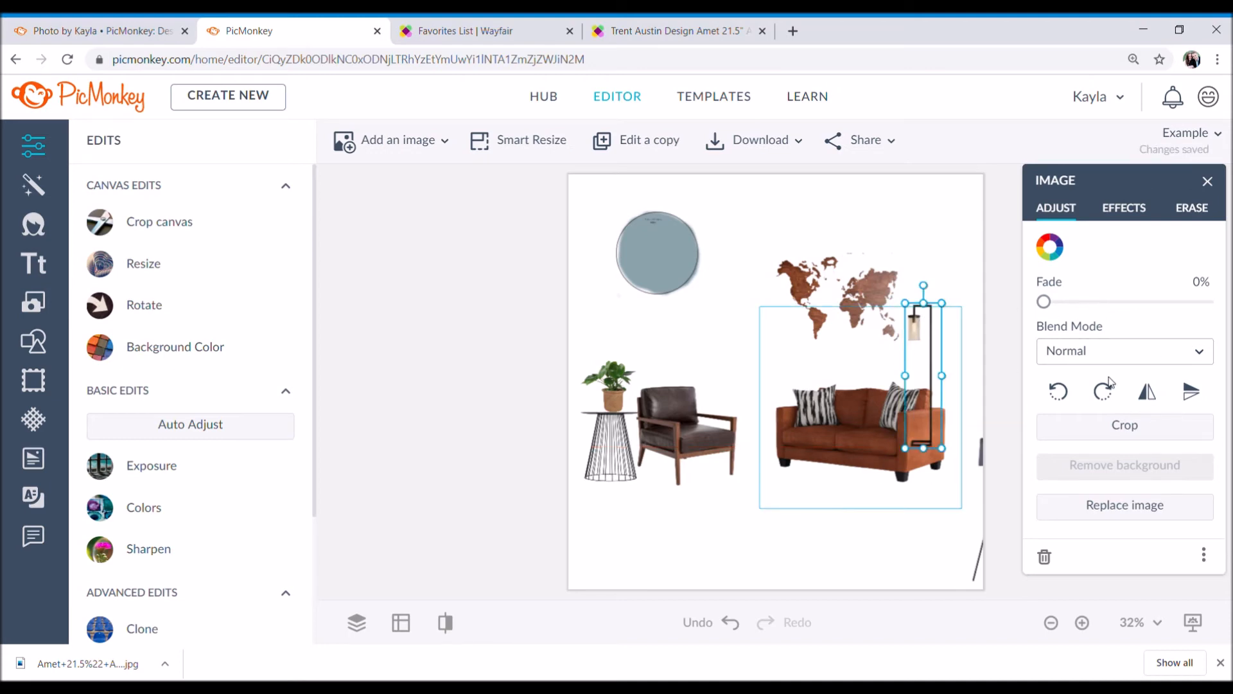
Step: Check the lamp's effects, then delete the slim lamp from the collage
left_click(1123, 208)
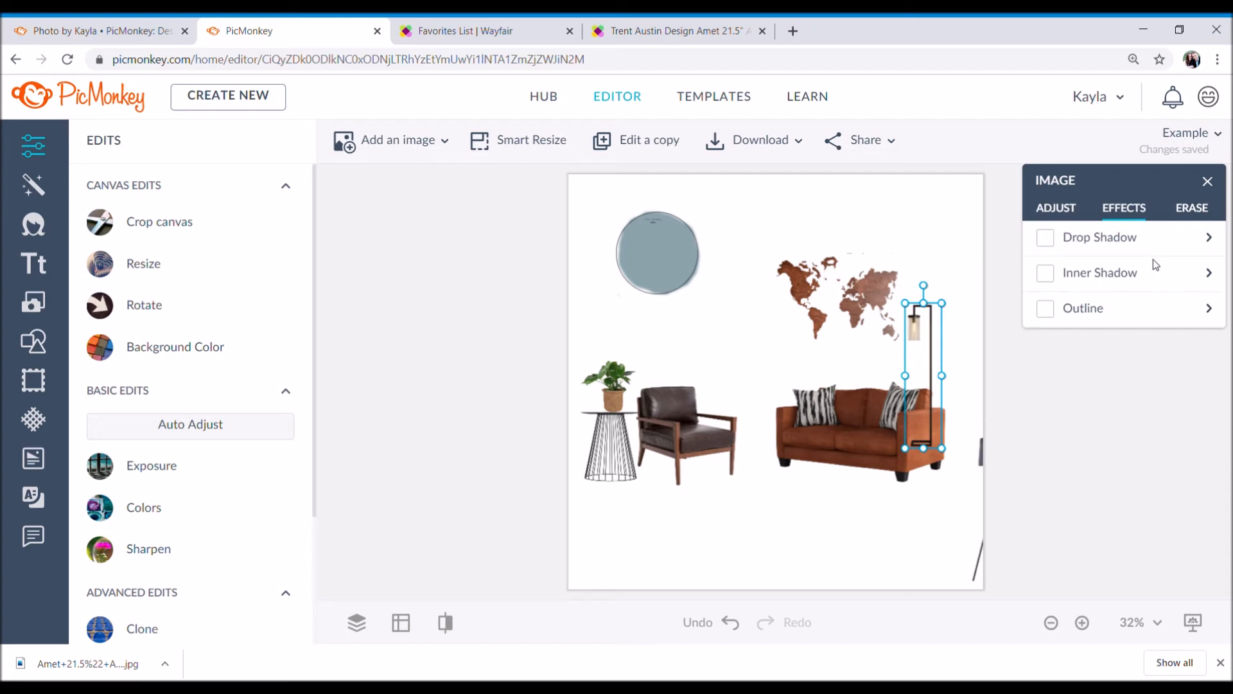
left_click(1056, 208)
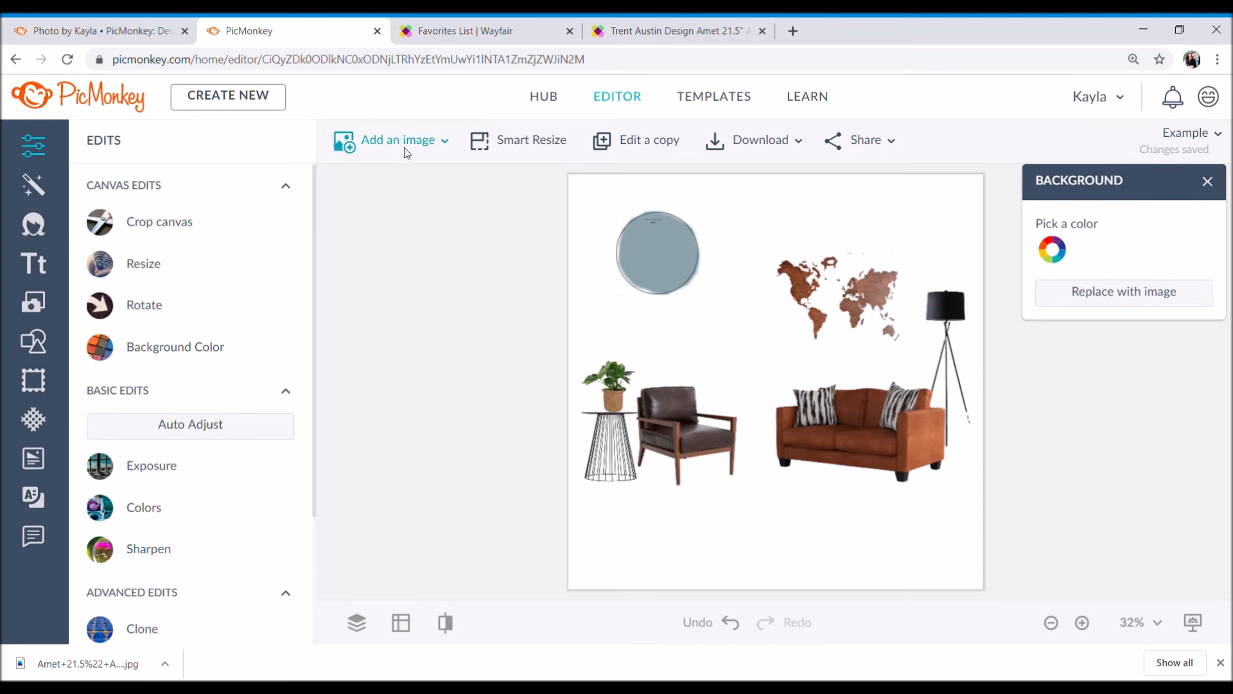
Step: Return to the PicMonkey home page and open the Study/Piano Room board
left_click(77, 96)
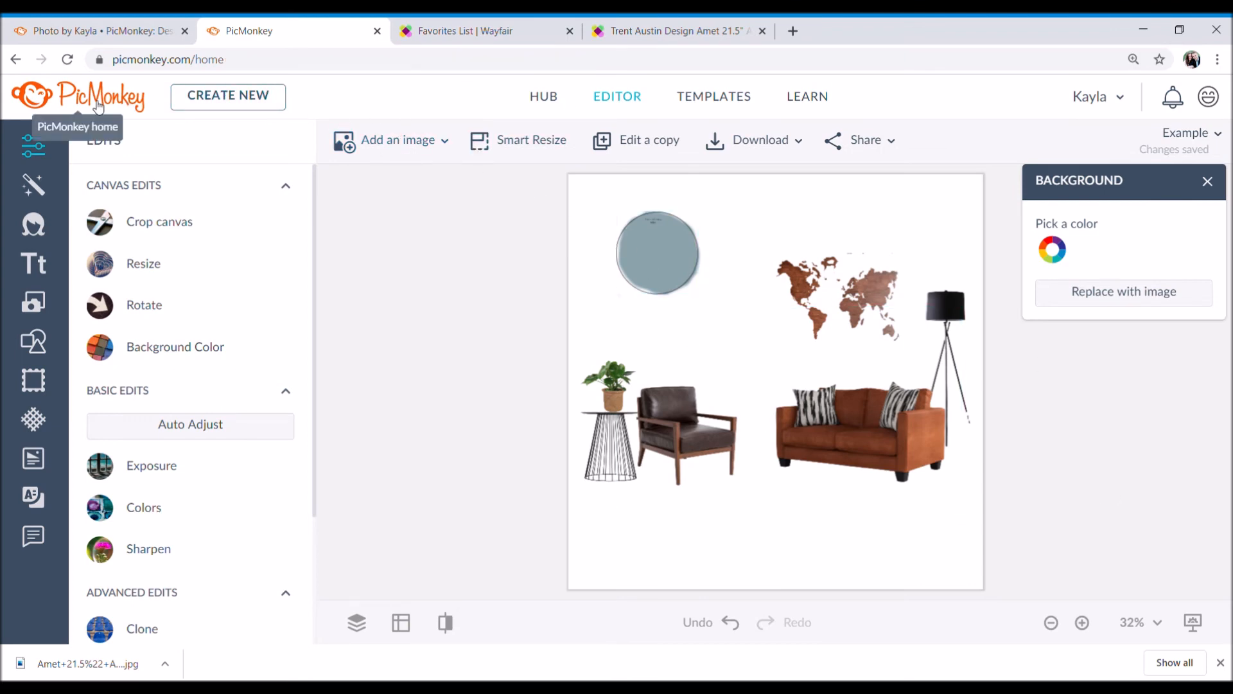
left_click(77, 97)
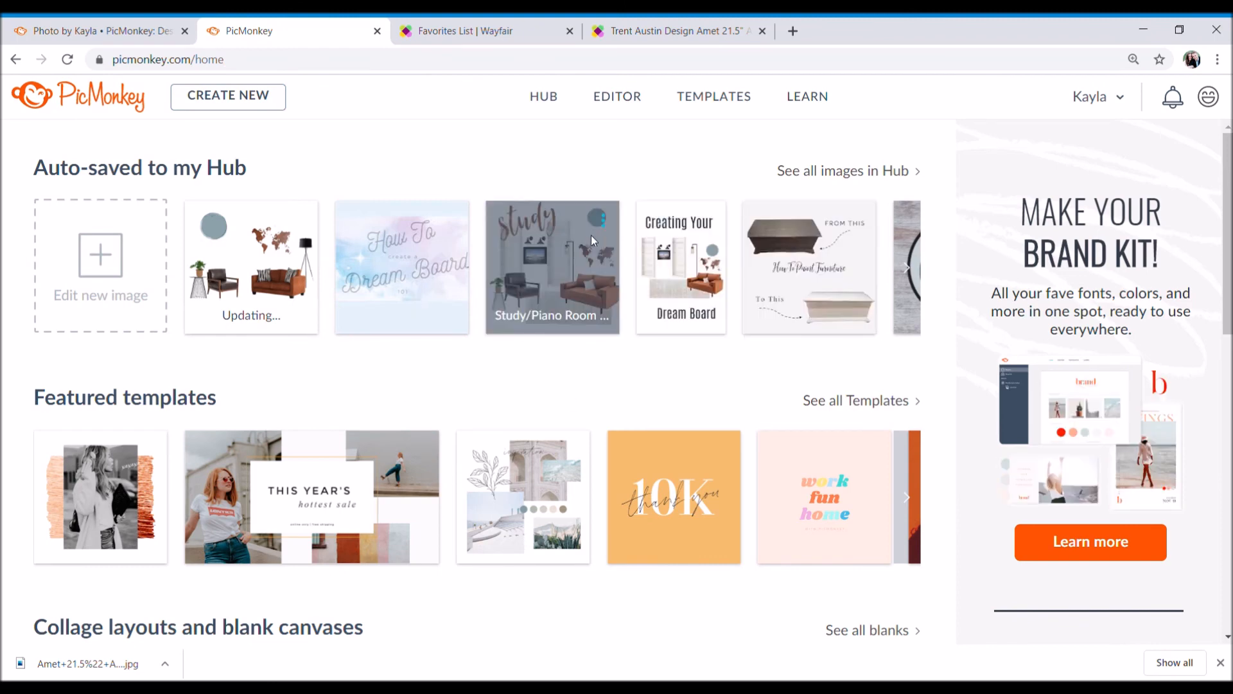
left_click(552, 268)
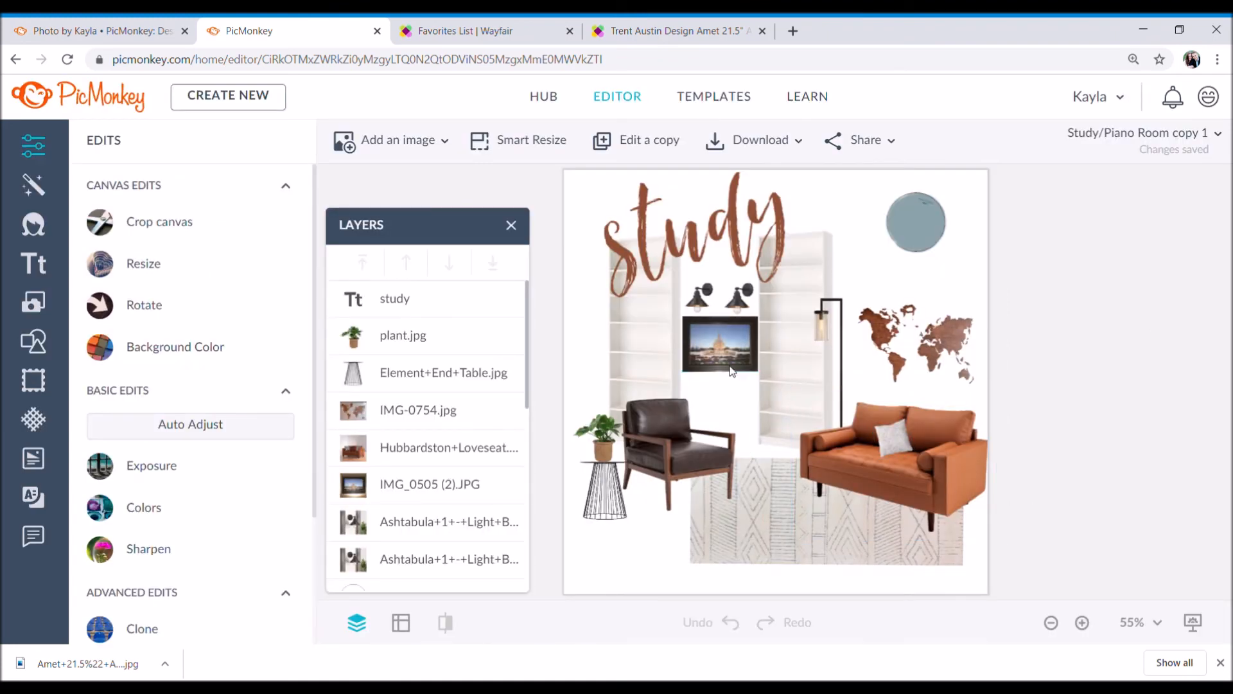
Step: Select the framed IMG_0505 picture between the bookshelves
left_click(430, 484)
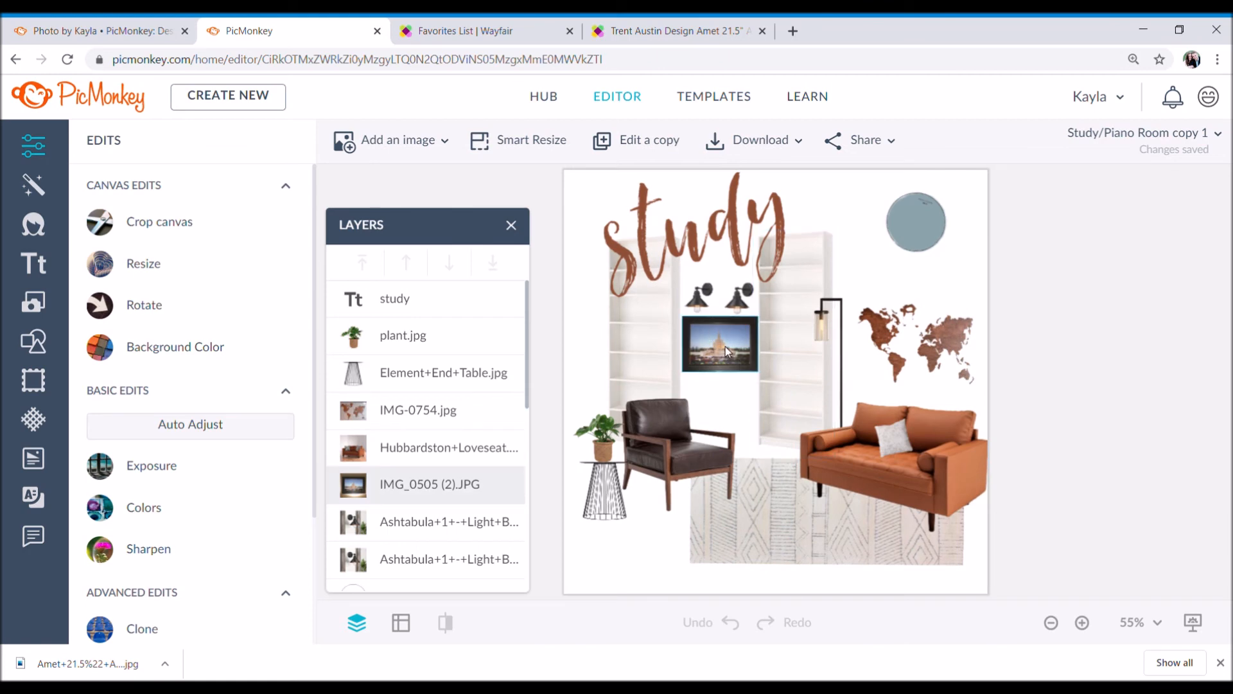
mouse_move(734, 354)
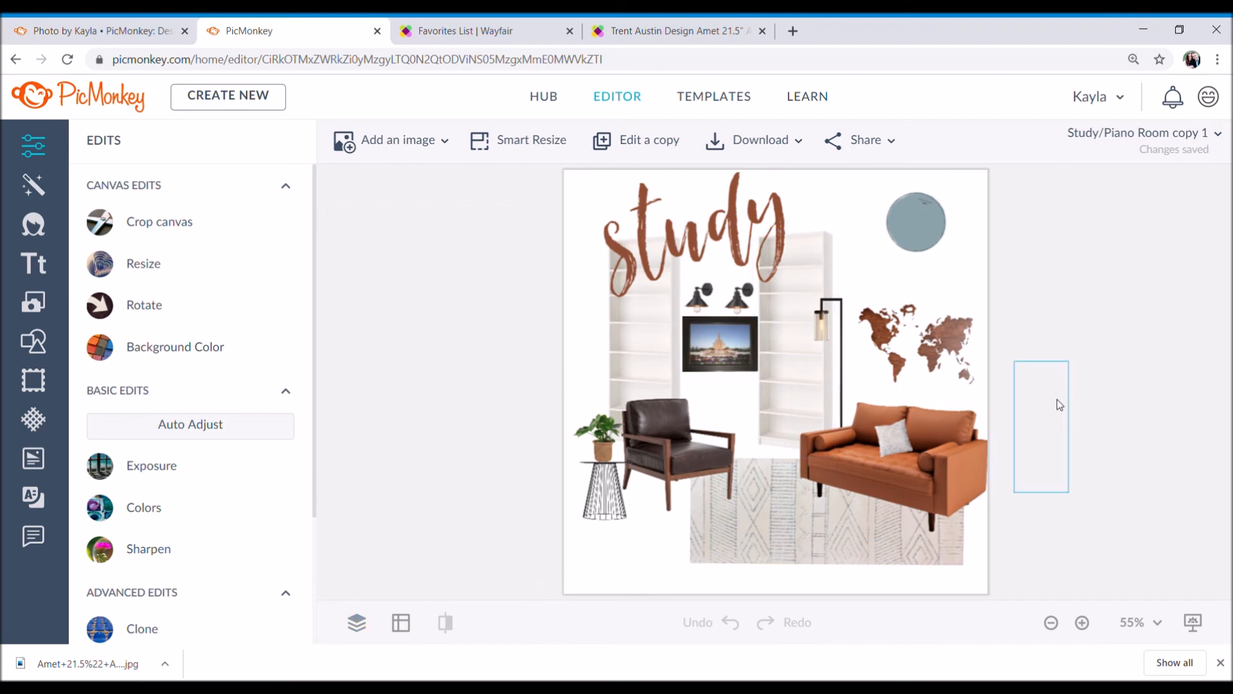
mouse_move(824, 370)
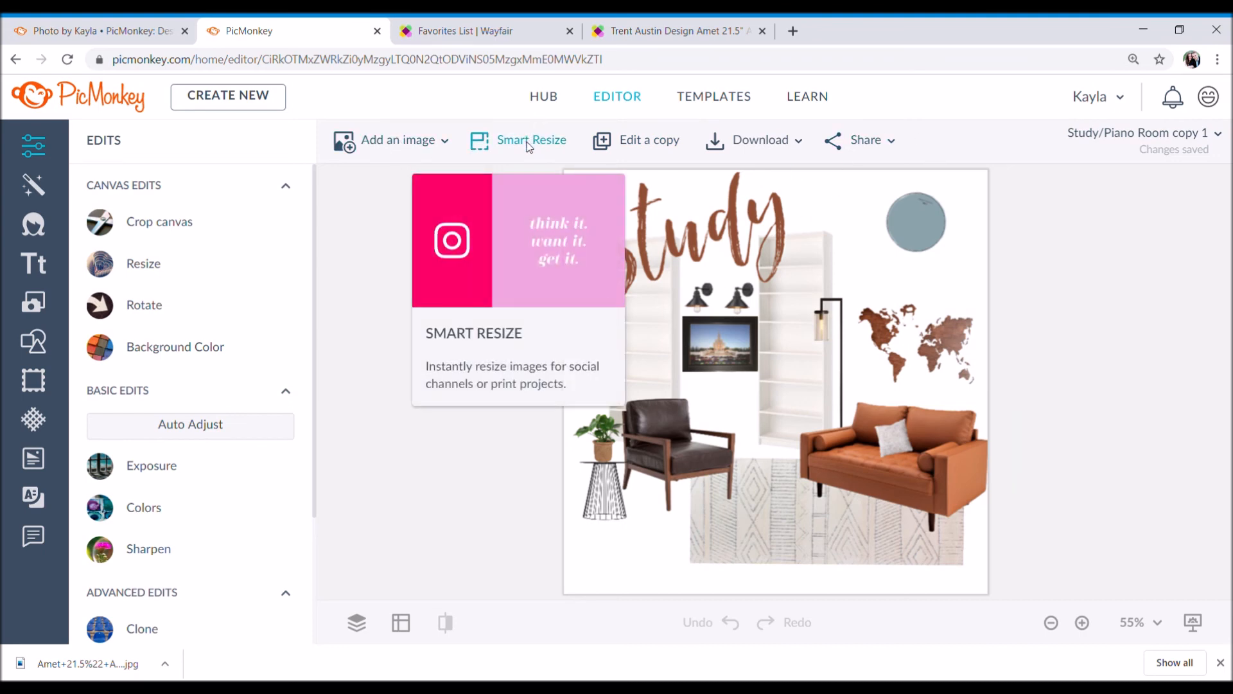
Step: Set the Smart Resize target to Instagram Post, 1080 × 1080 px
left_click(531, 140)
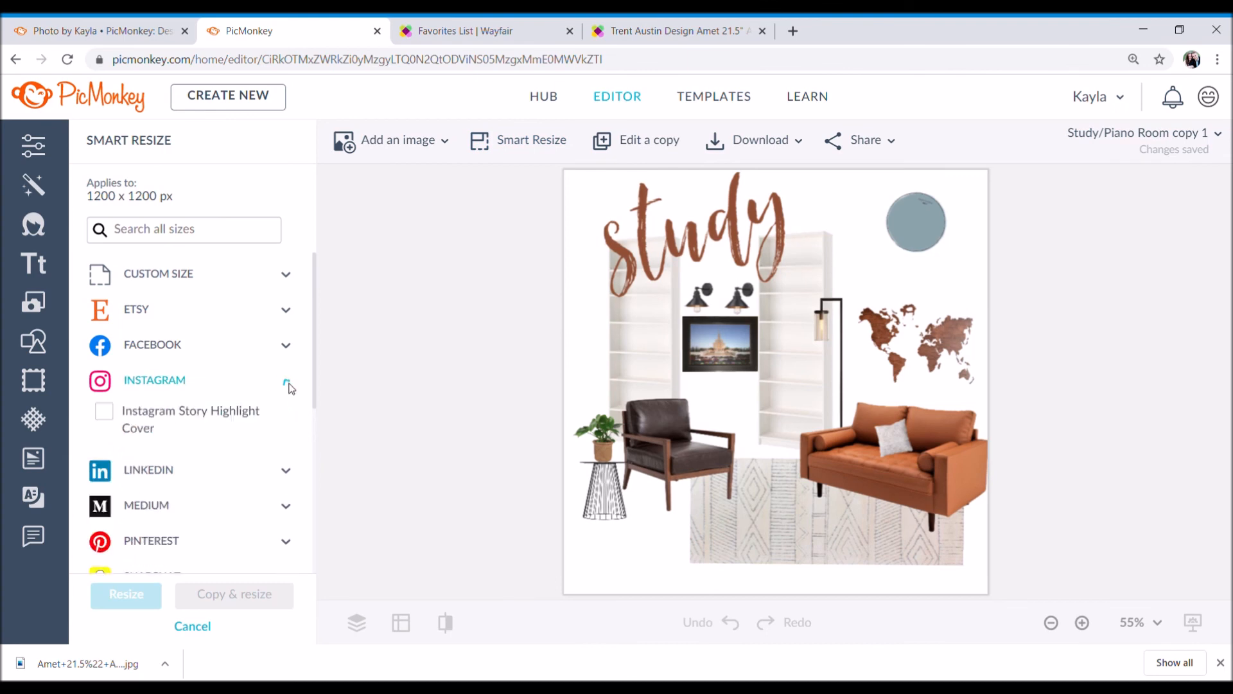
left_click(285, 380)
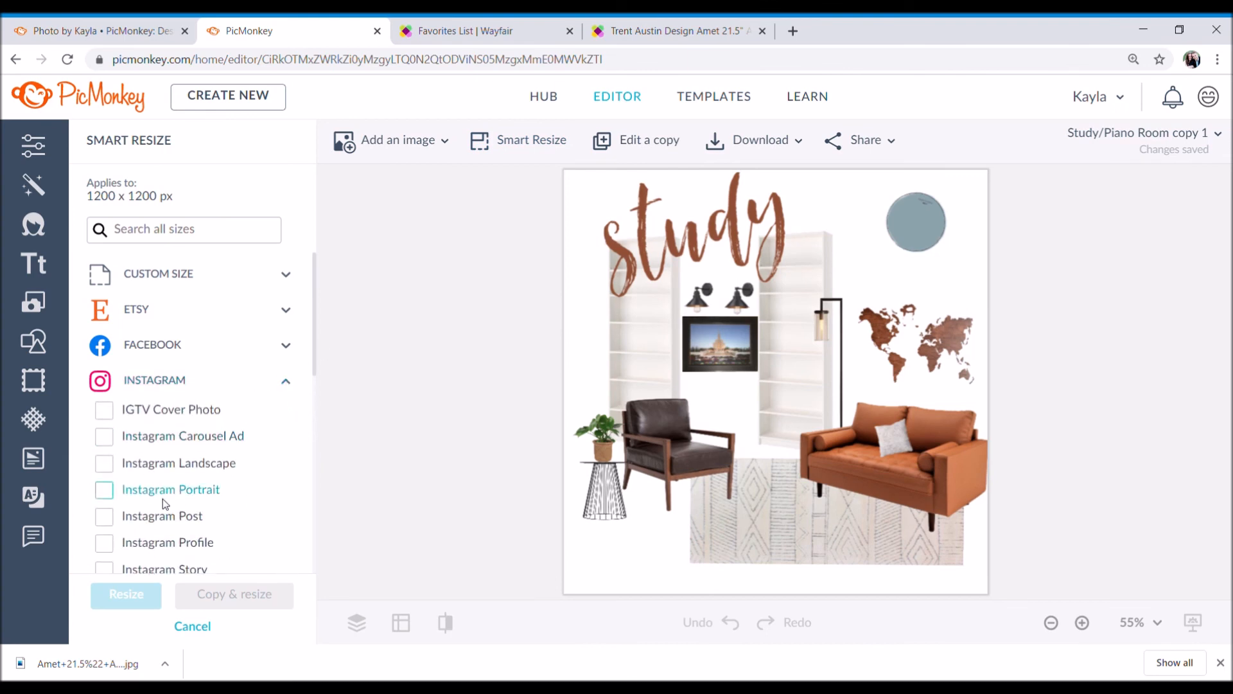
left_click(104, 515)
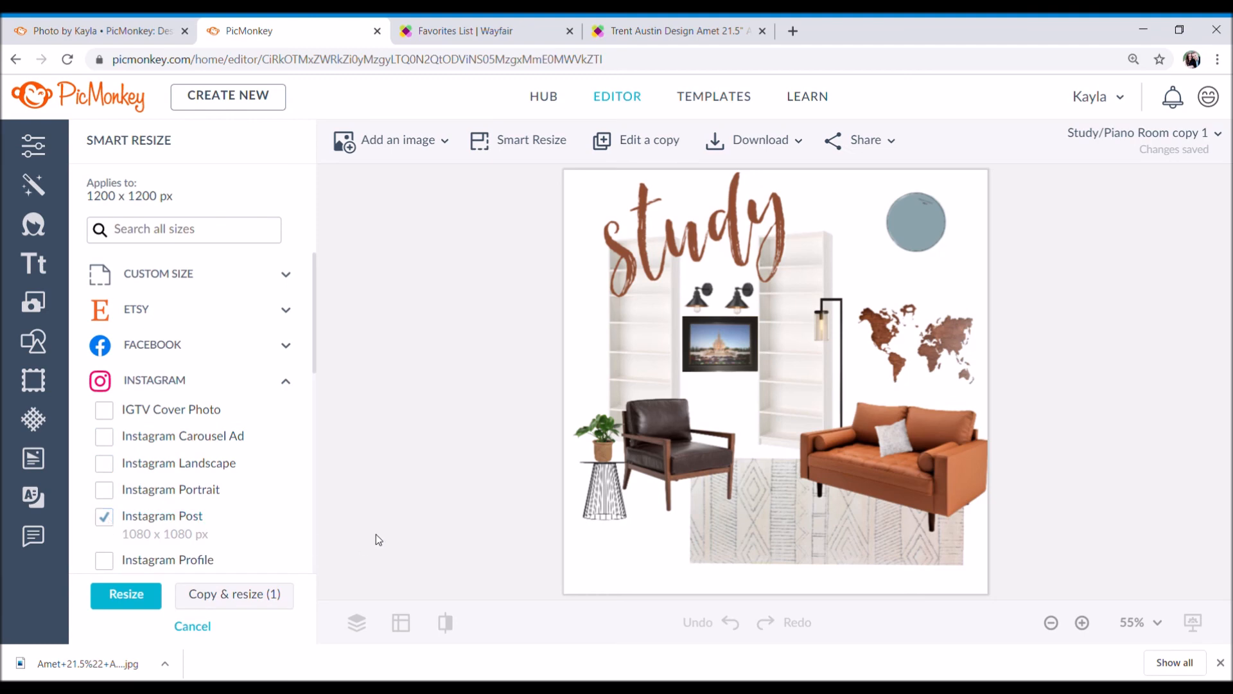
mouse_move(496, 355)
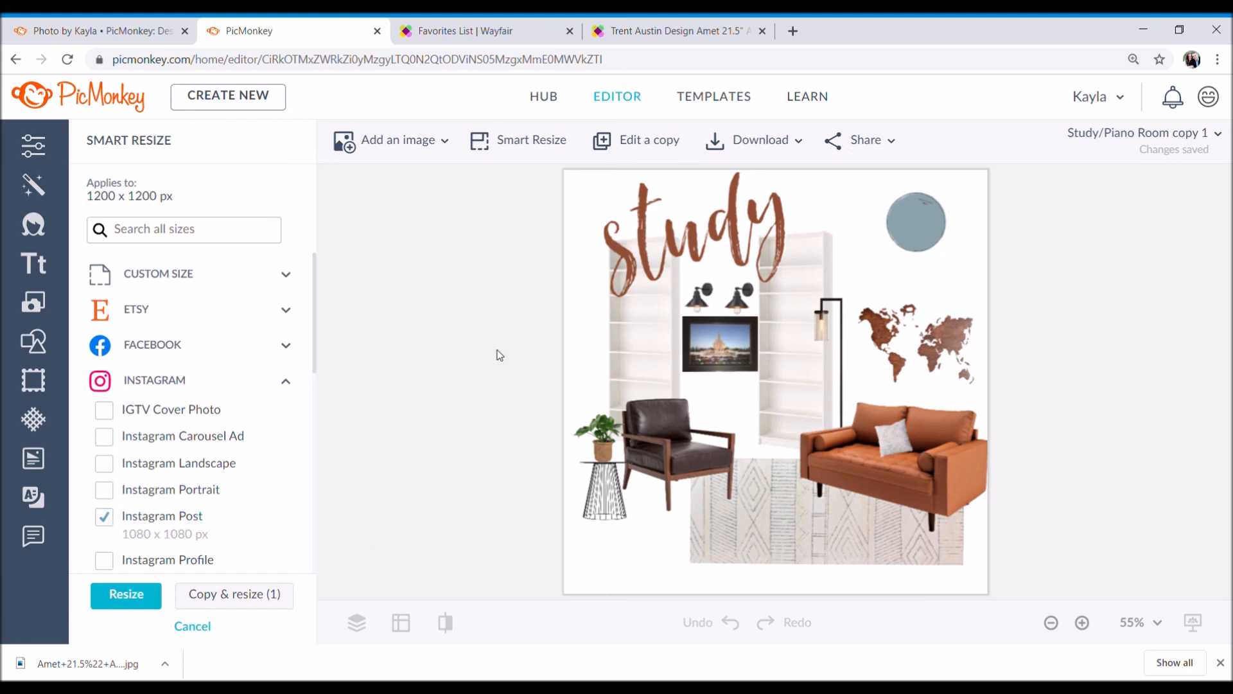
mouse_move(689, 181)
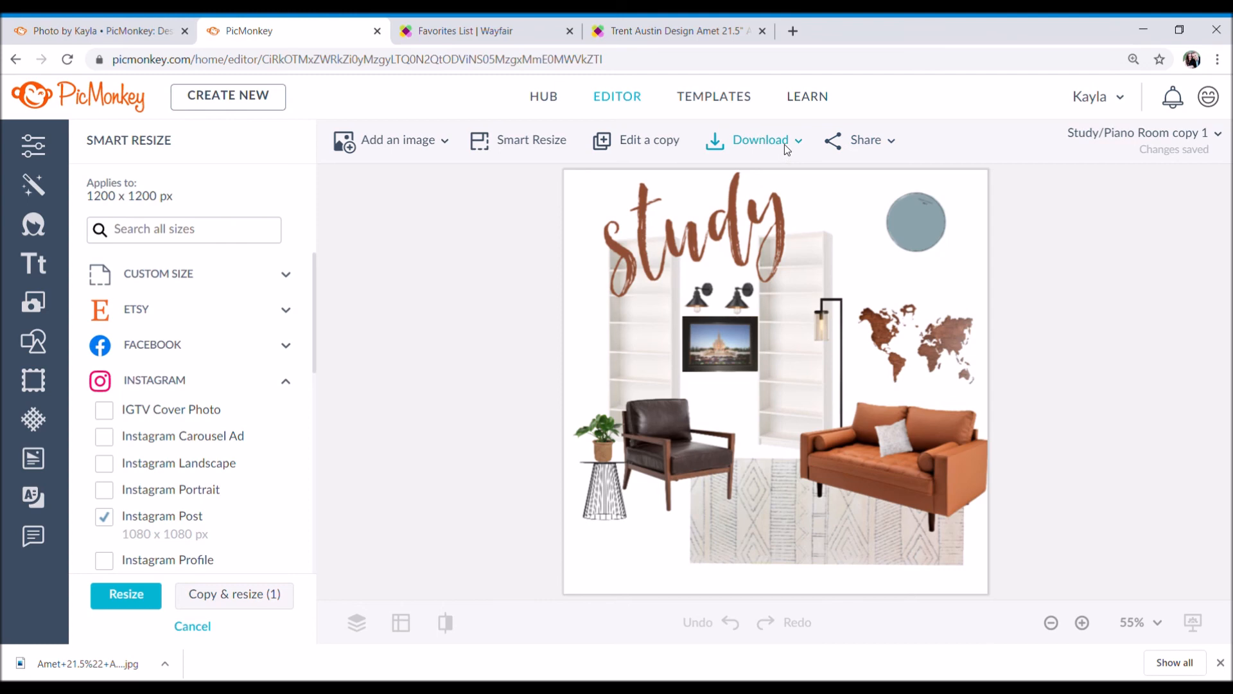
left_click(864, 139)
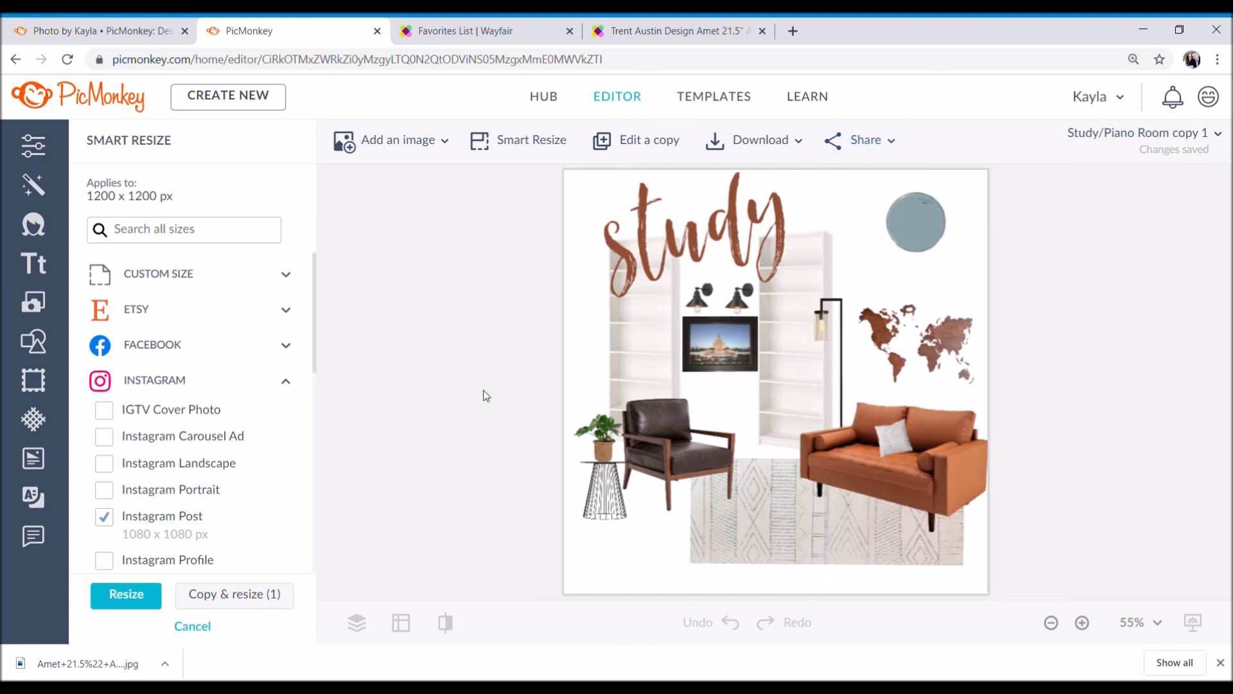
mouse_move(1133, 222)
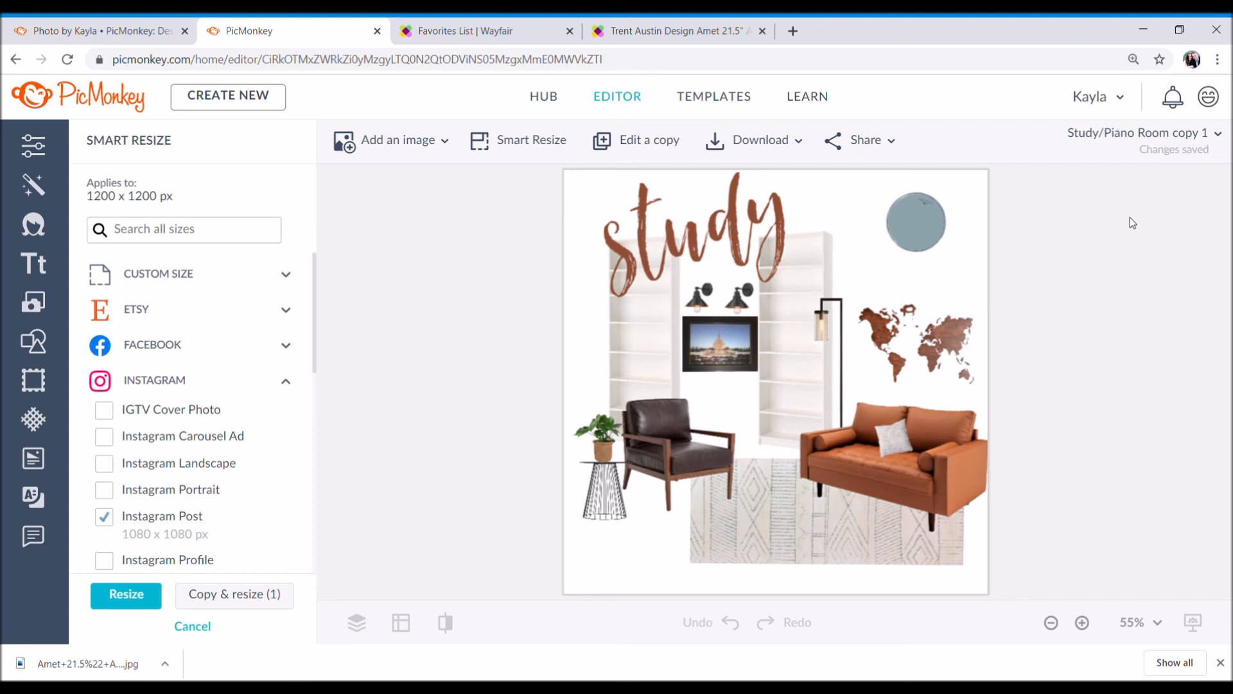
mouse_move(1133, 221)
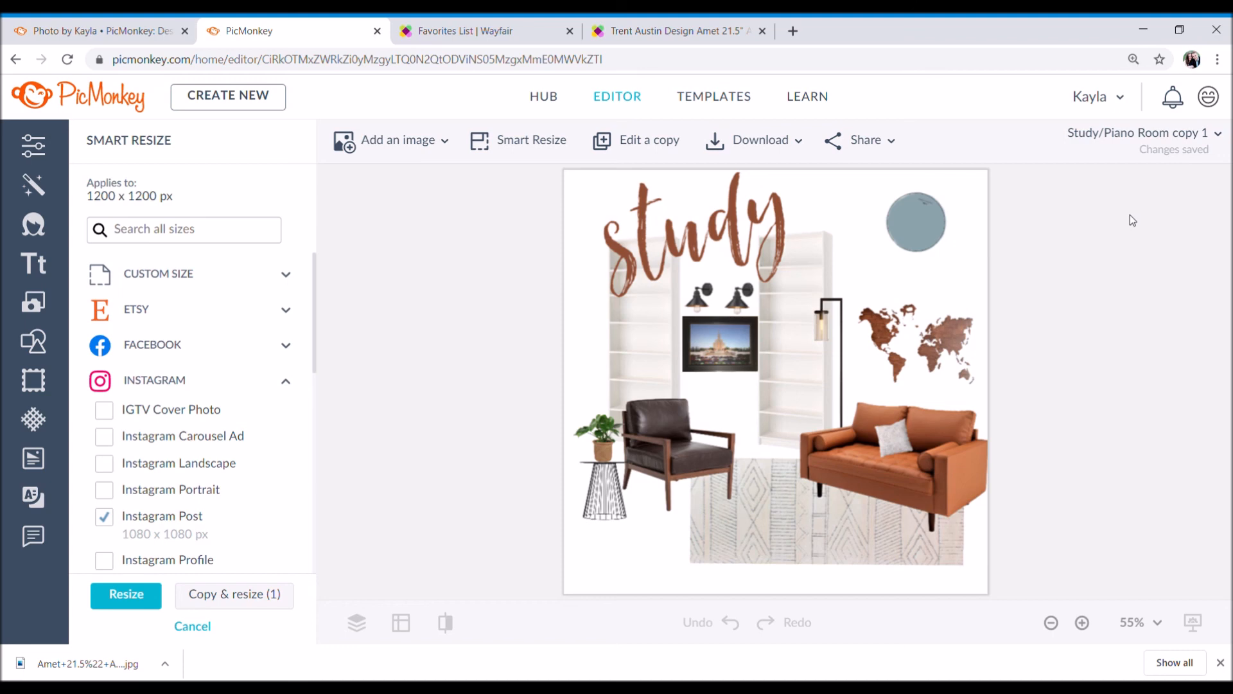
mouse_move(664, 447)
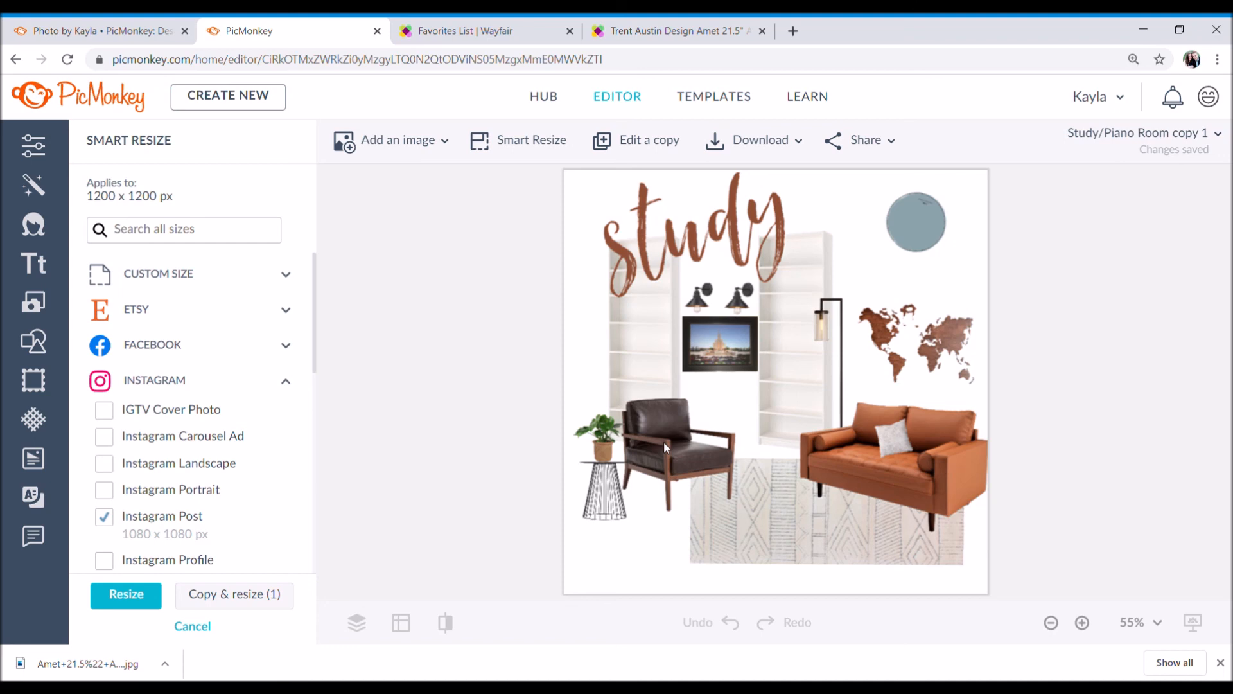
mouse_move(1010, 152)
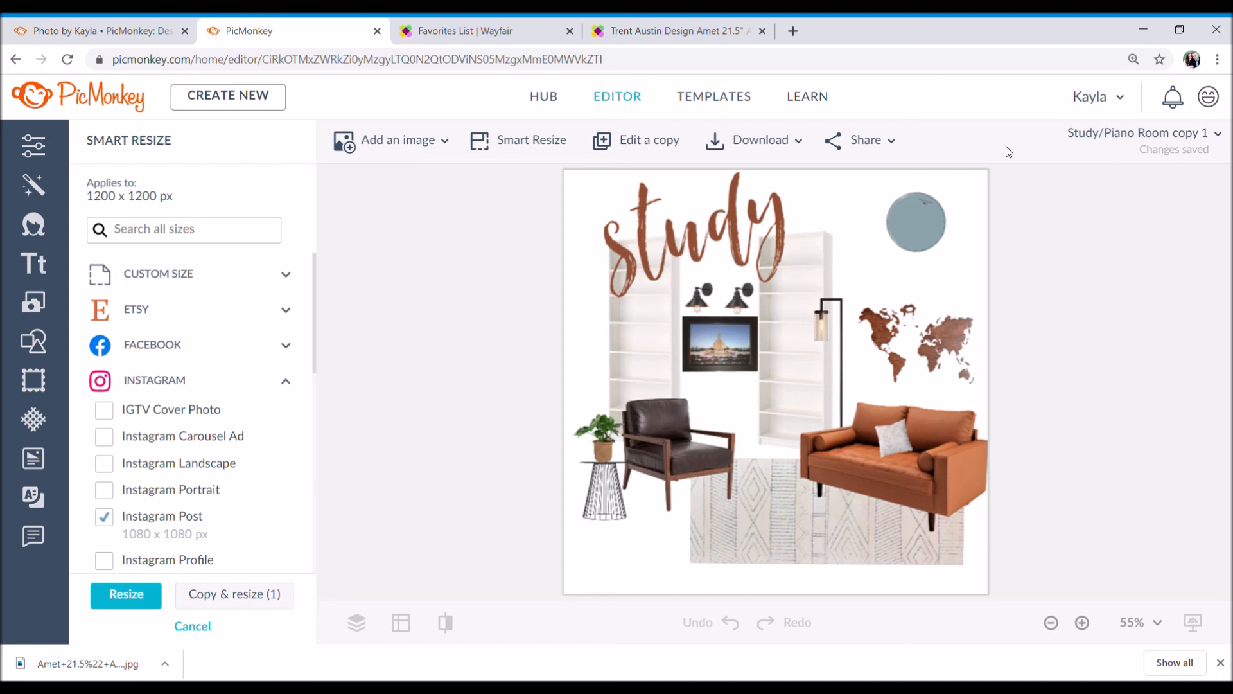
mouse_move(730, 334)
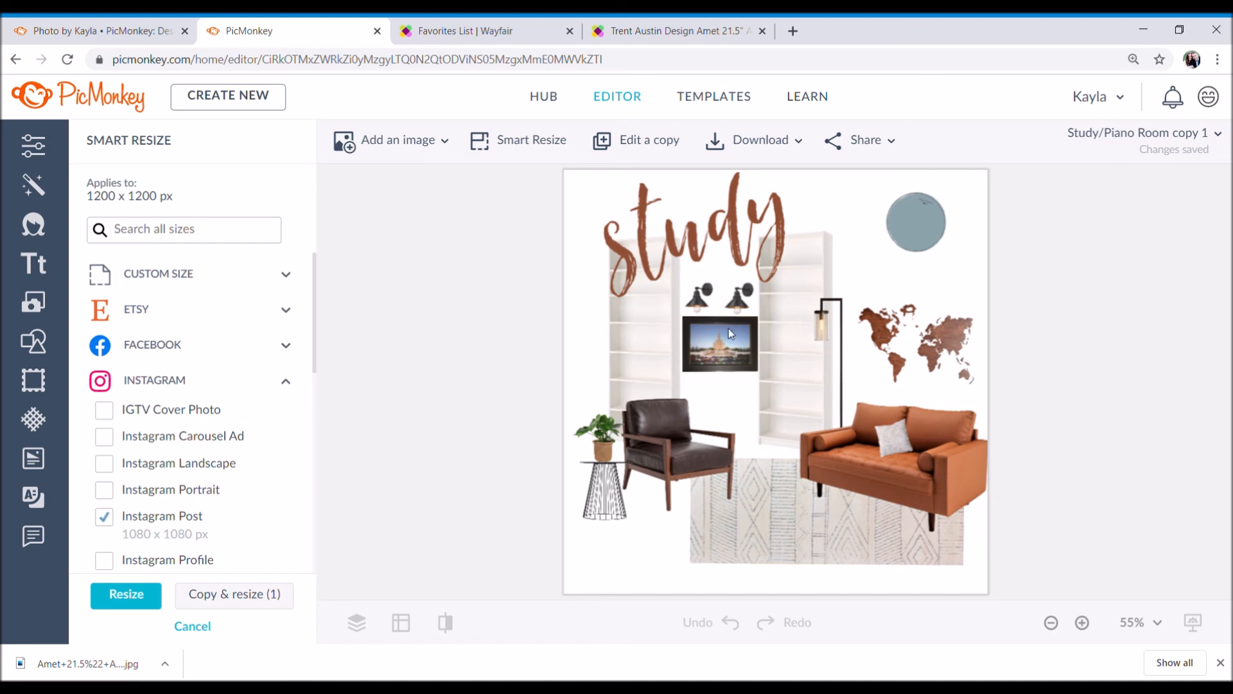